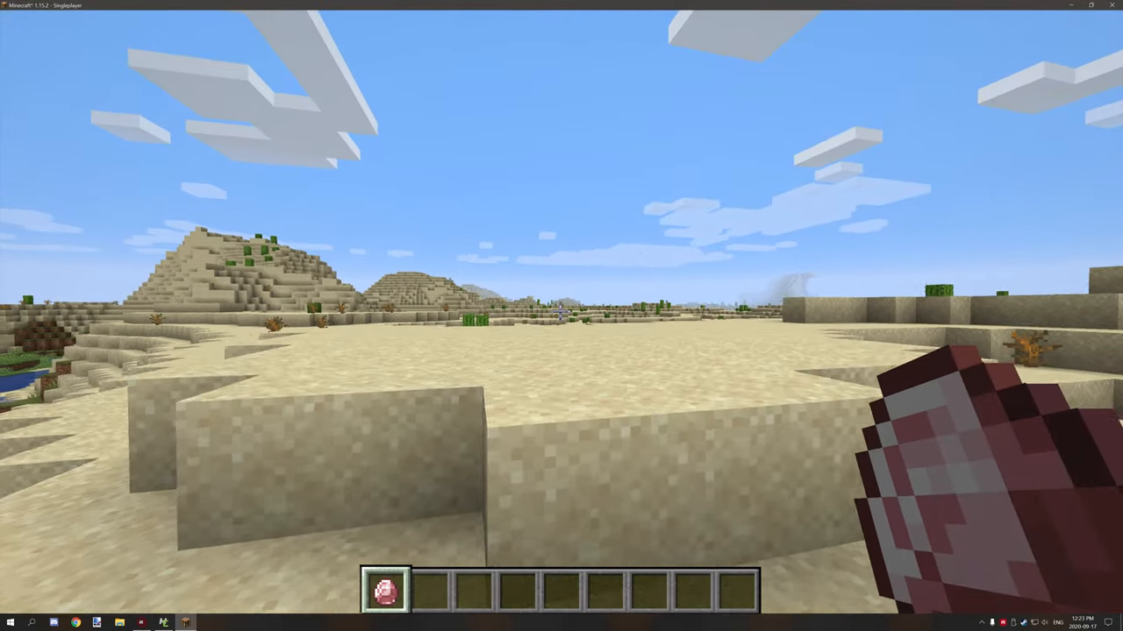
mouse_move(561, 316)
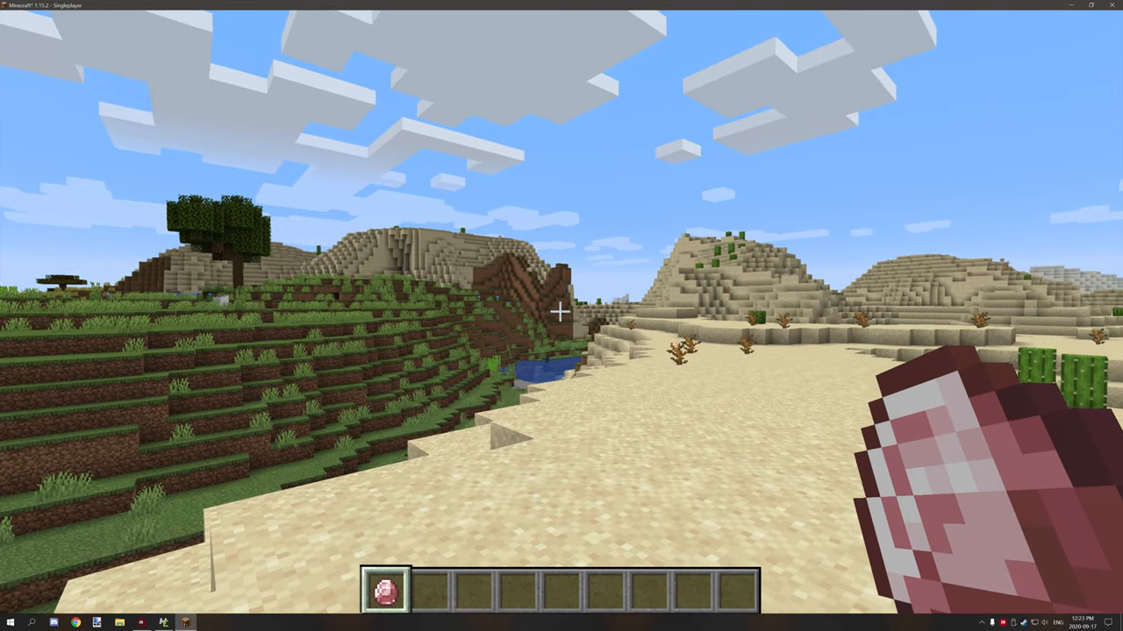
mouse_move(562, 311)
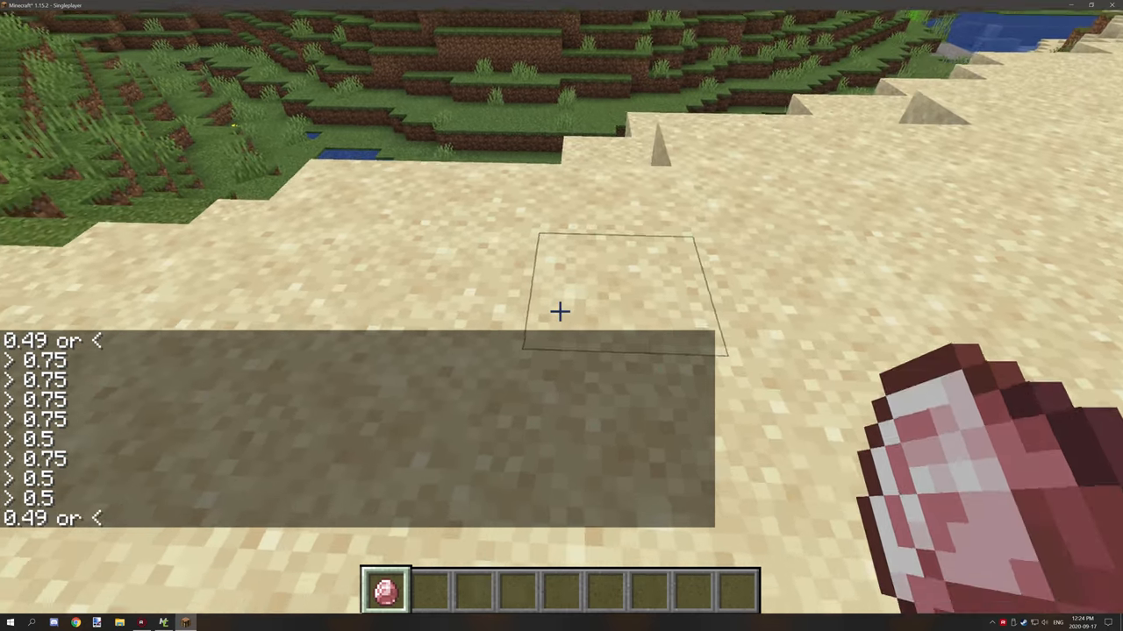
Pause the Minecraft world after watching the pink diamond's random chat results.
key("Escape")
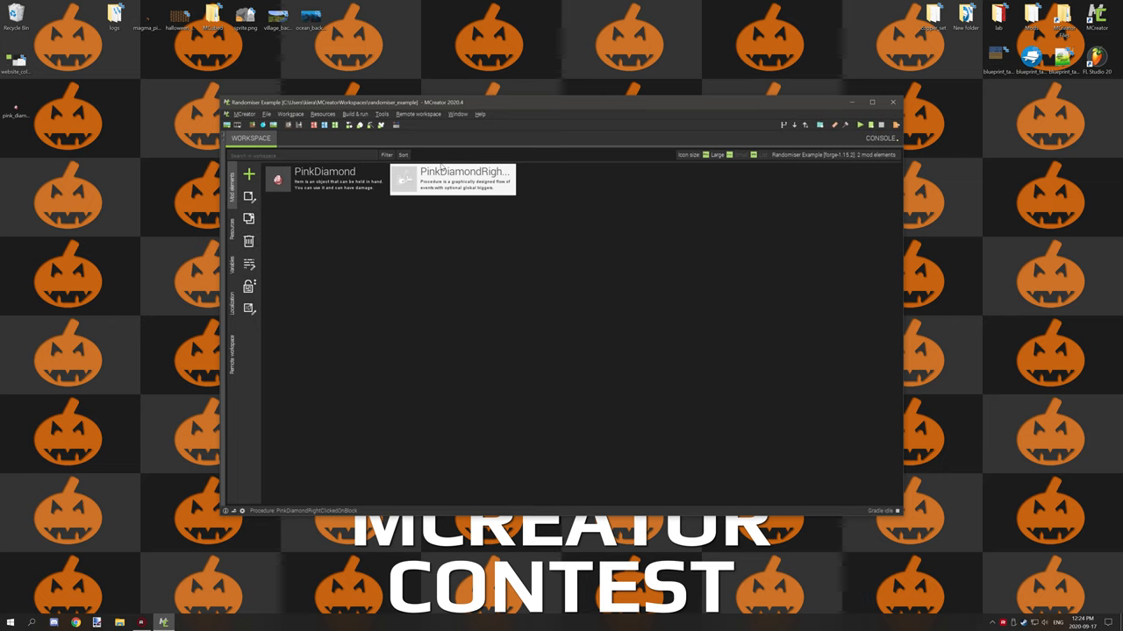
Open PinkDiamondRightClickedOnBlock showing its random NBT tag and threshold chat branches.
double_click(451, 180)
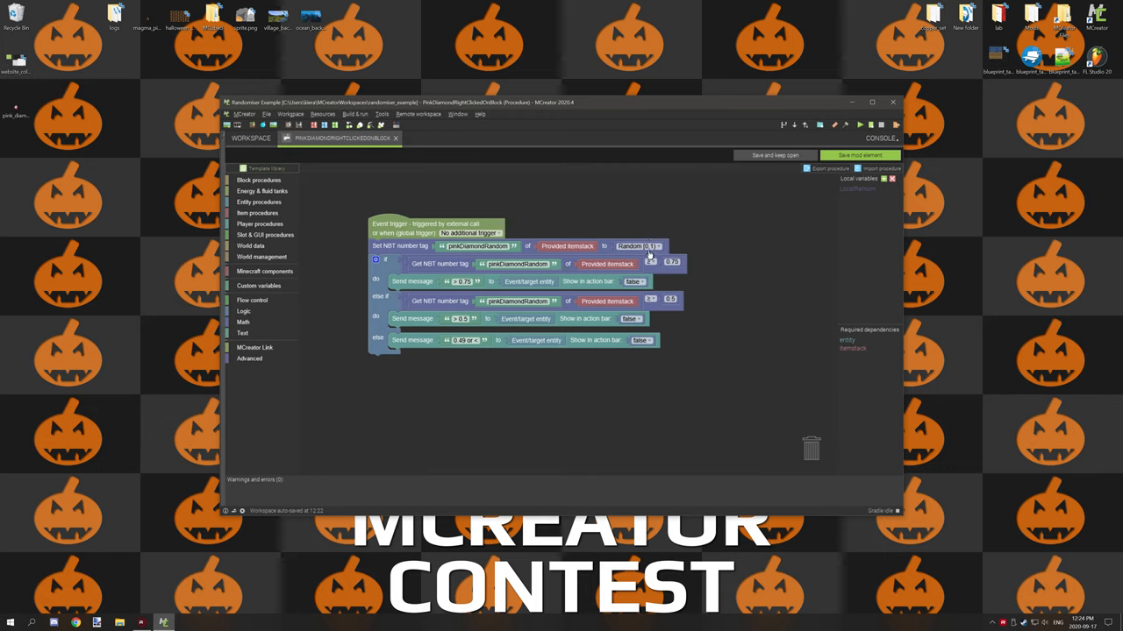
mouse_move(384, 255)
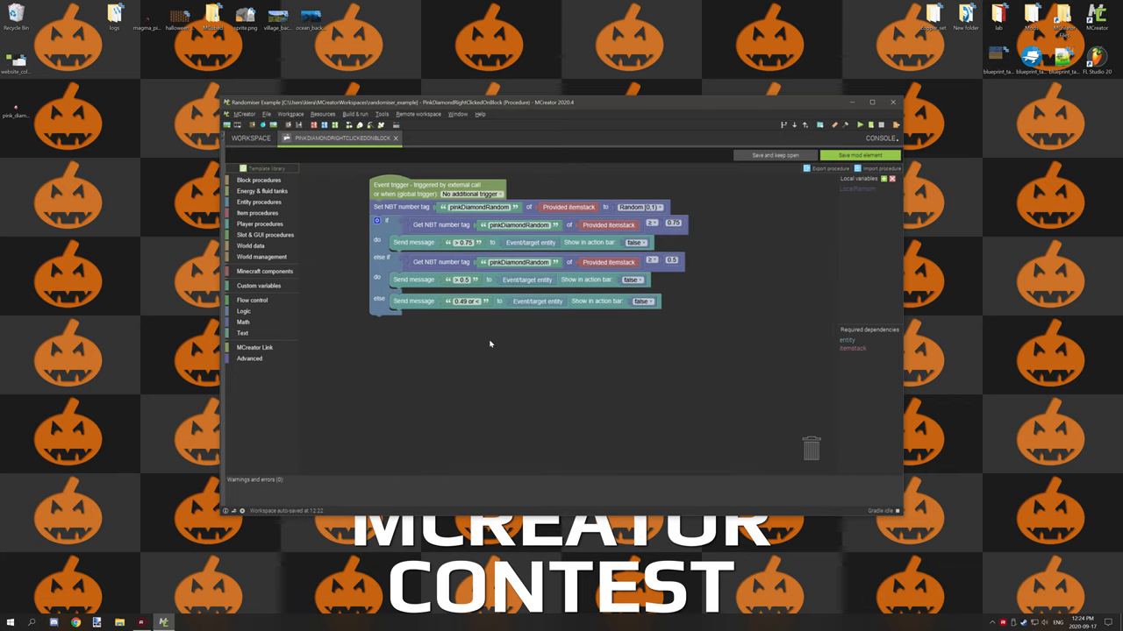
mouse_move(292, 303)
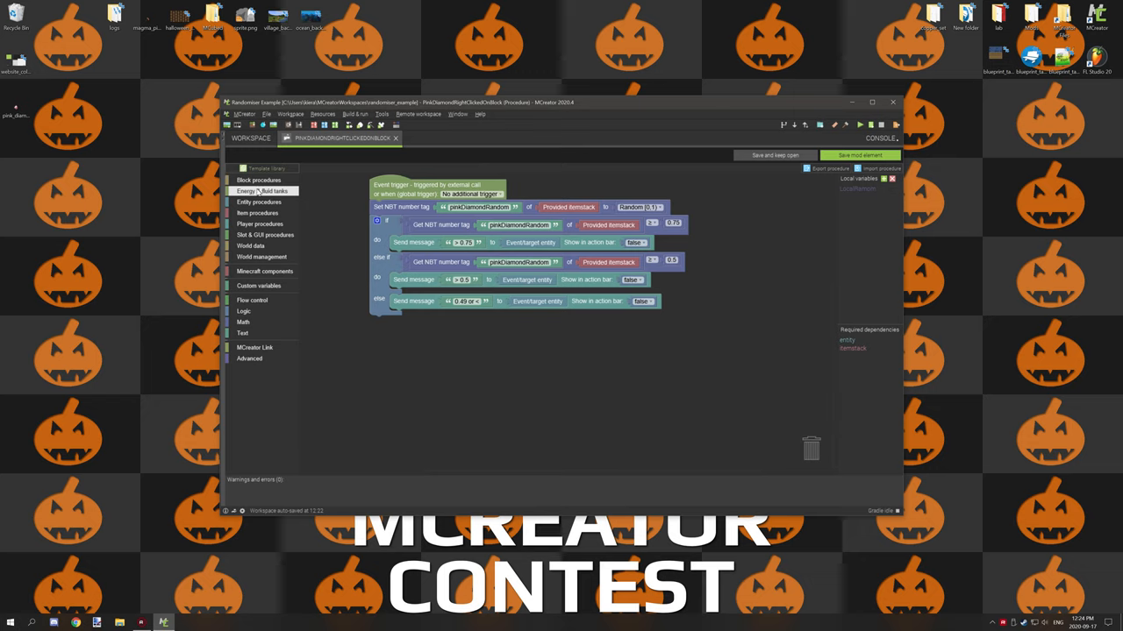
mouse_move(612, 372)
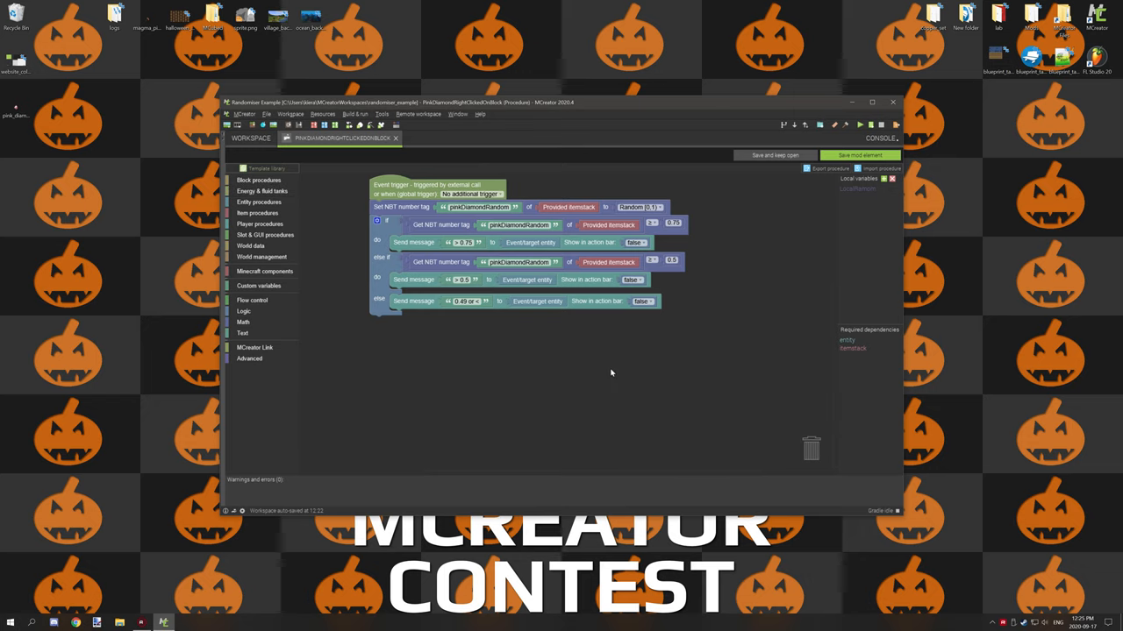
mouse_move(620, 349)
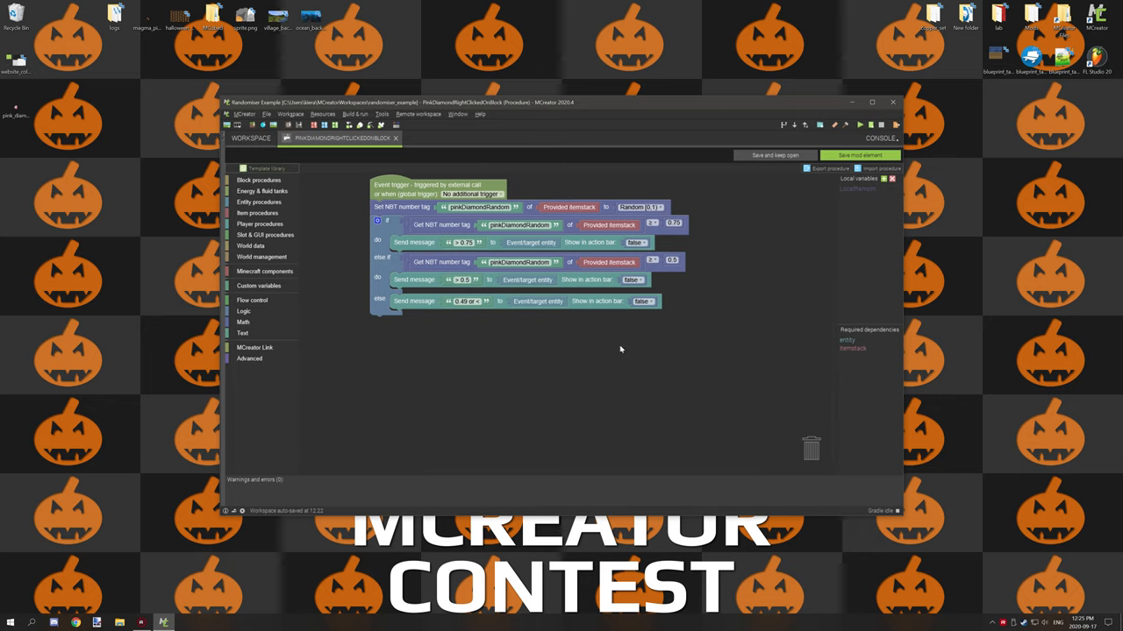
mouse_move(626, 348)
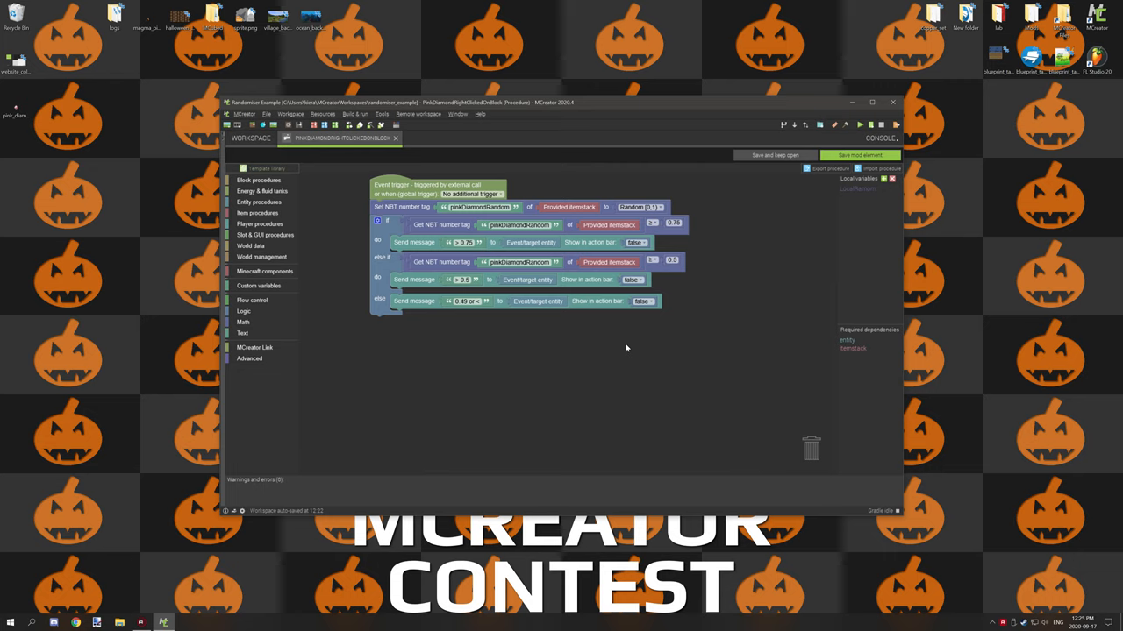
mouse_move(625, 346)
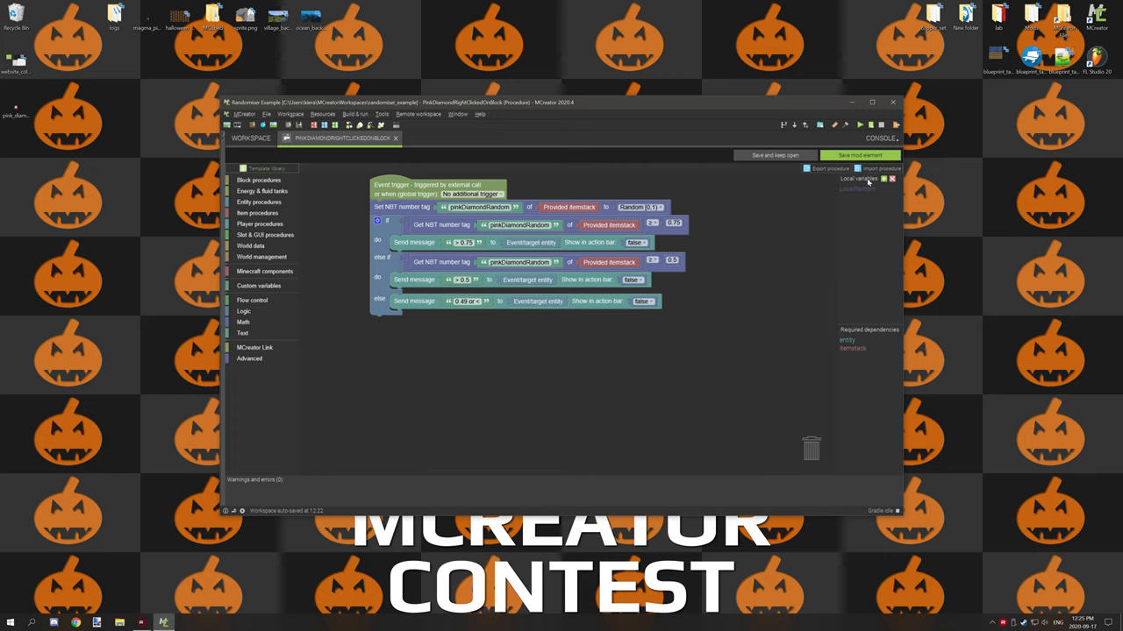
mouse_move(869, 198)
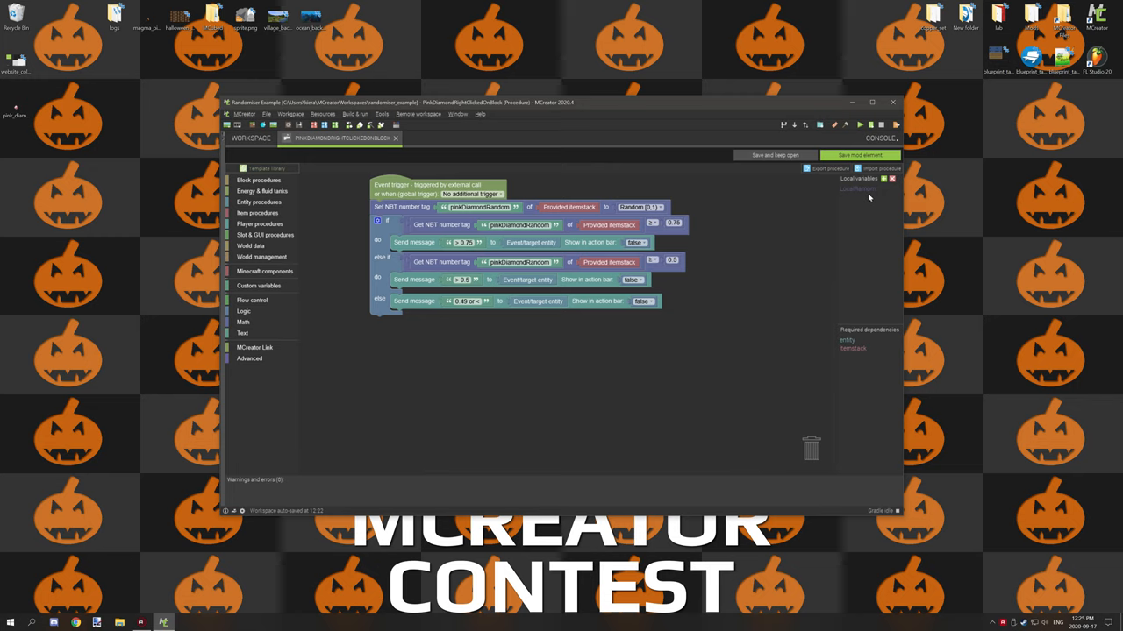
mouse_move(789, 202)
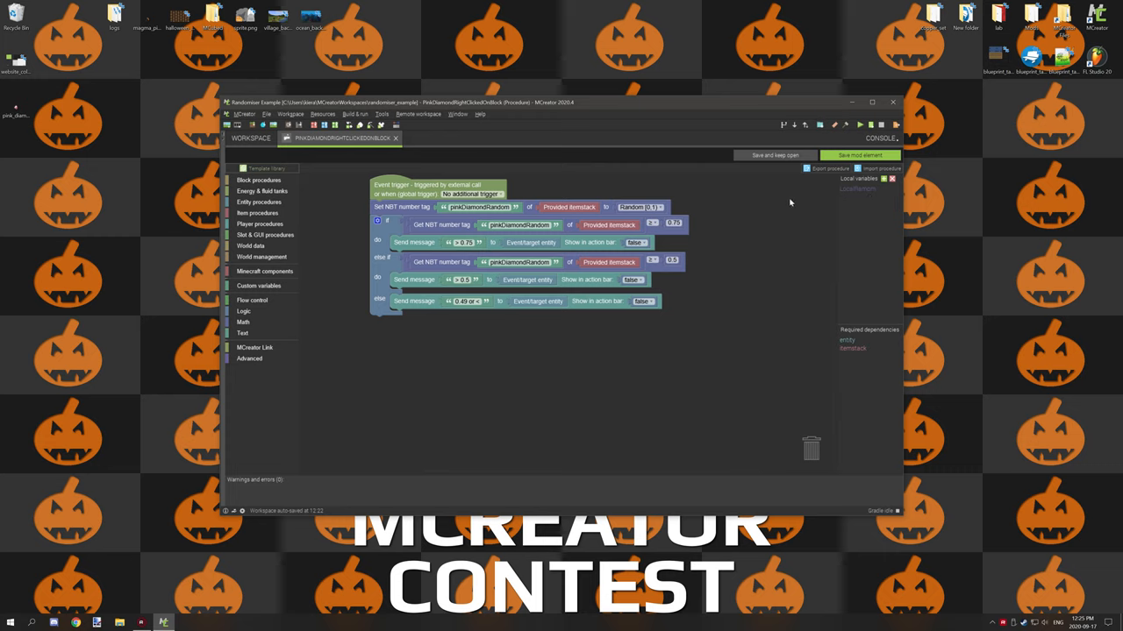
mouse_move(863, 195)
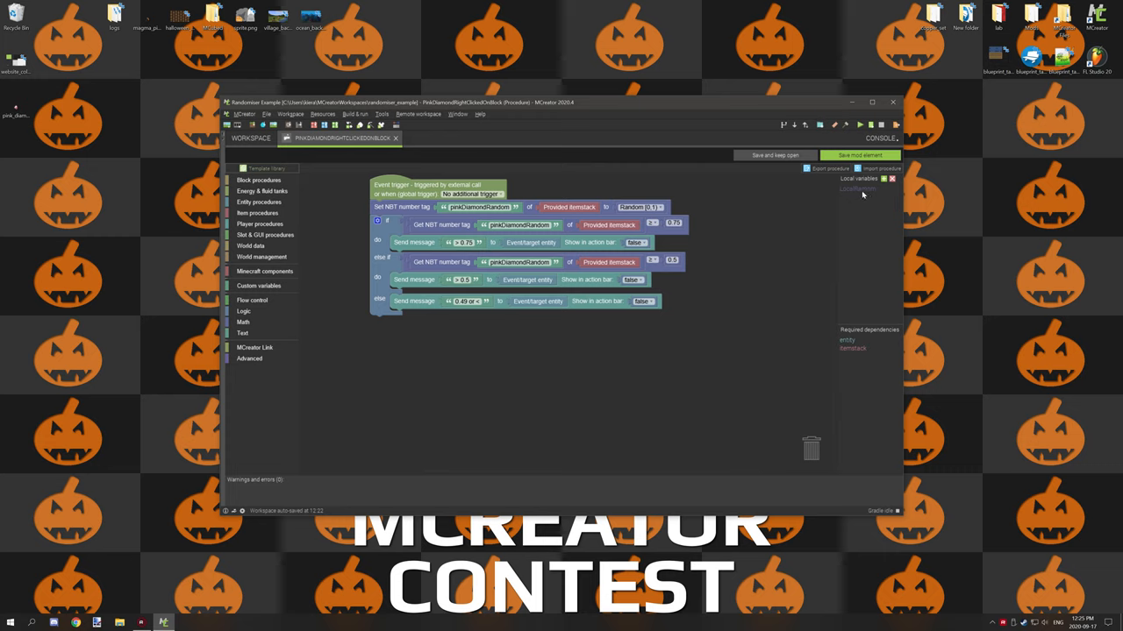
mouse_move(680, 190)
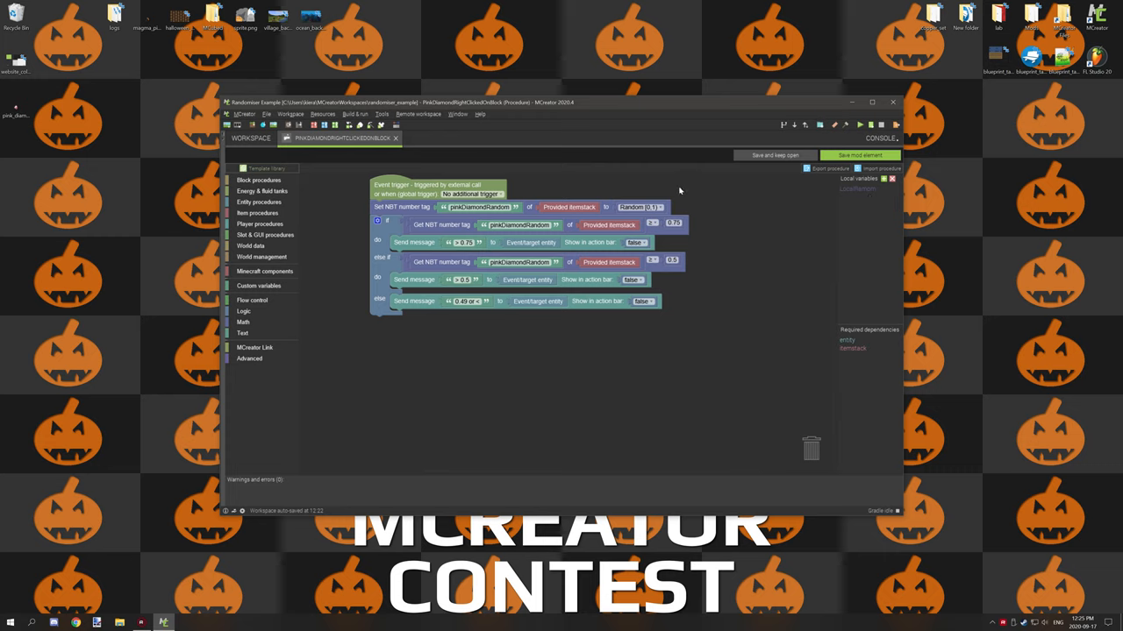
mouse_move(746, 204)
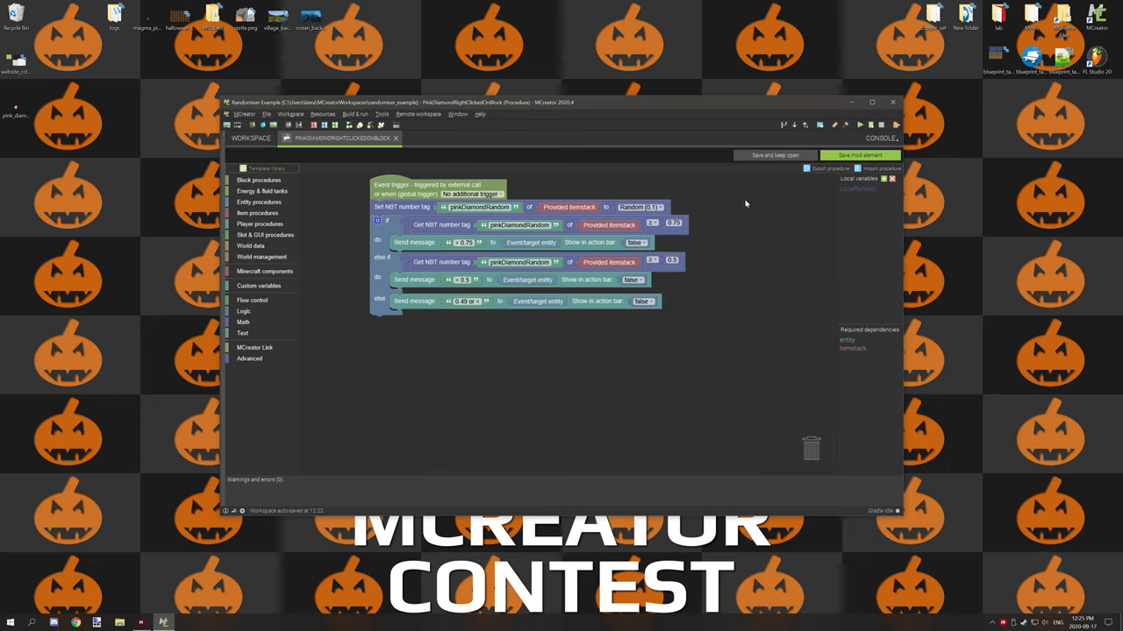
mouse_move(737, 207)
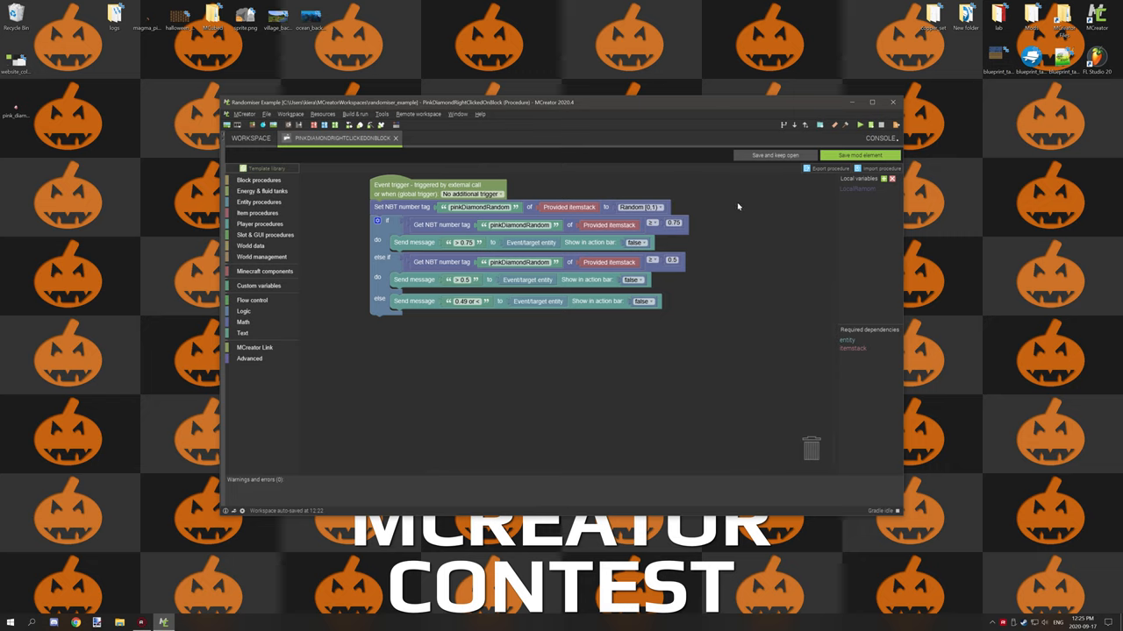
mouse_move(719, 339)
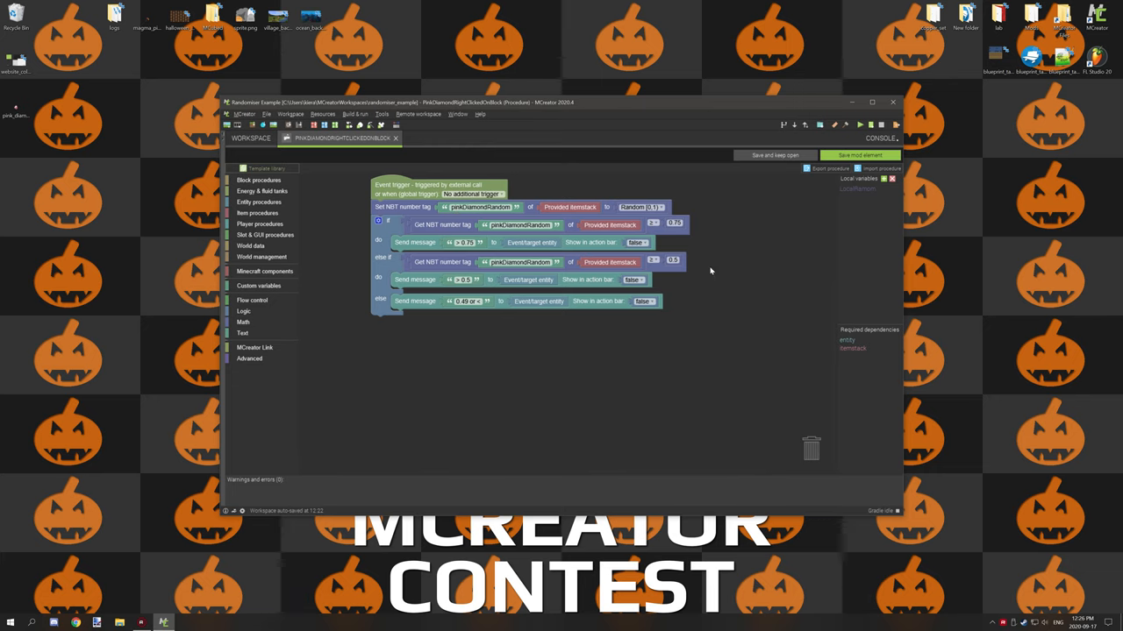
mouse_move(710, 269)
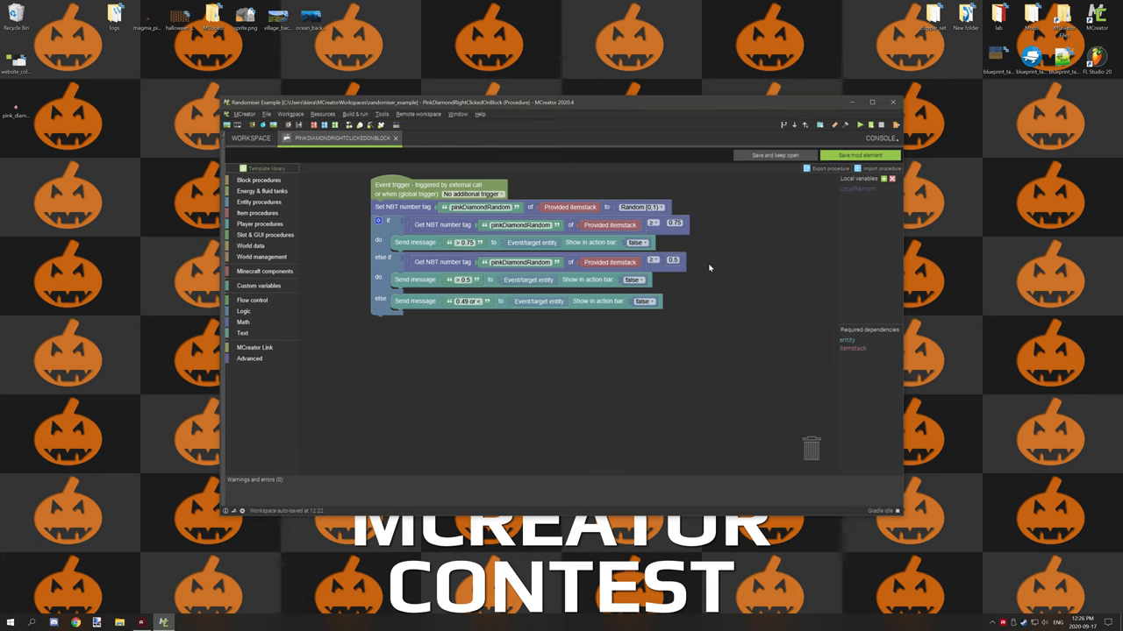
mouse_move(715, 266)
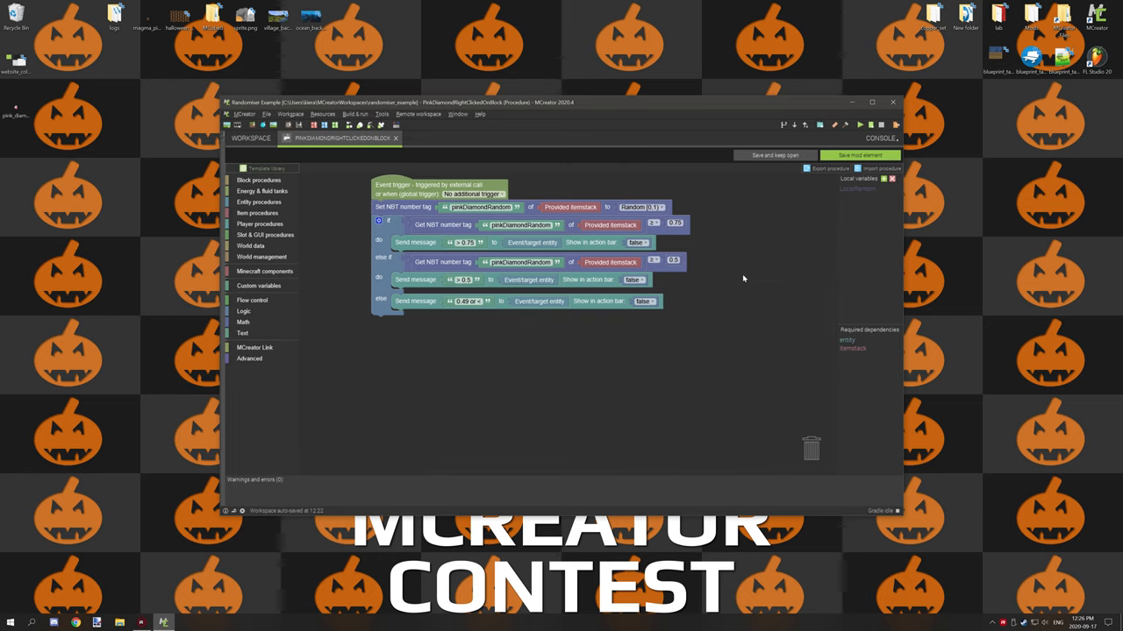
mouse_move(771, 314)
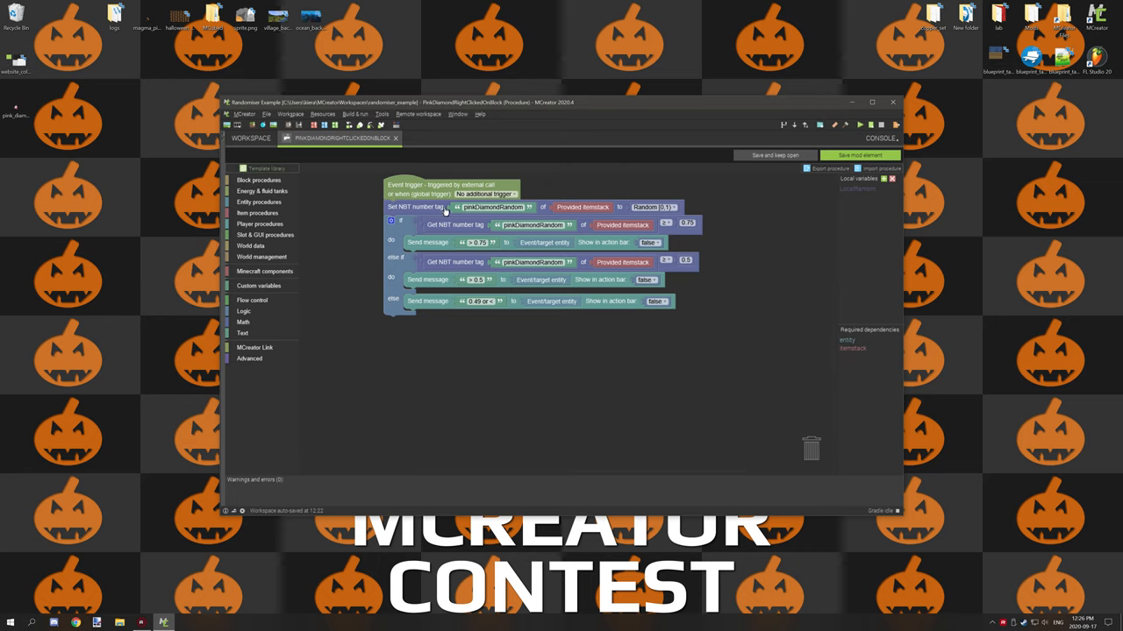
mouse_move(404, 210)
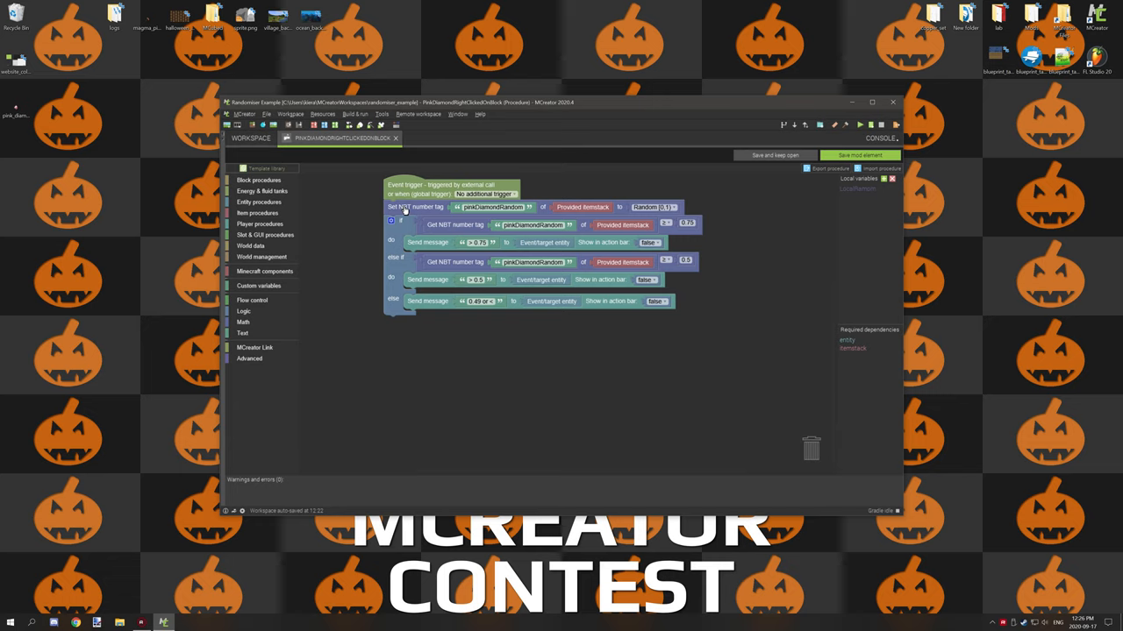
mouse_move(492, 404)
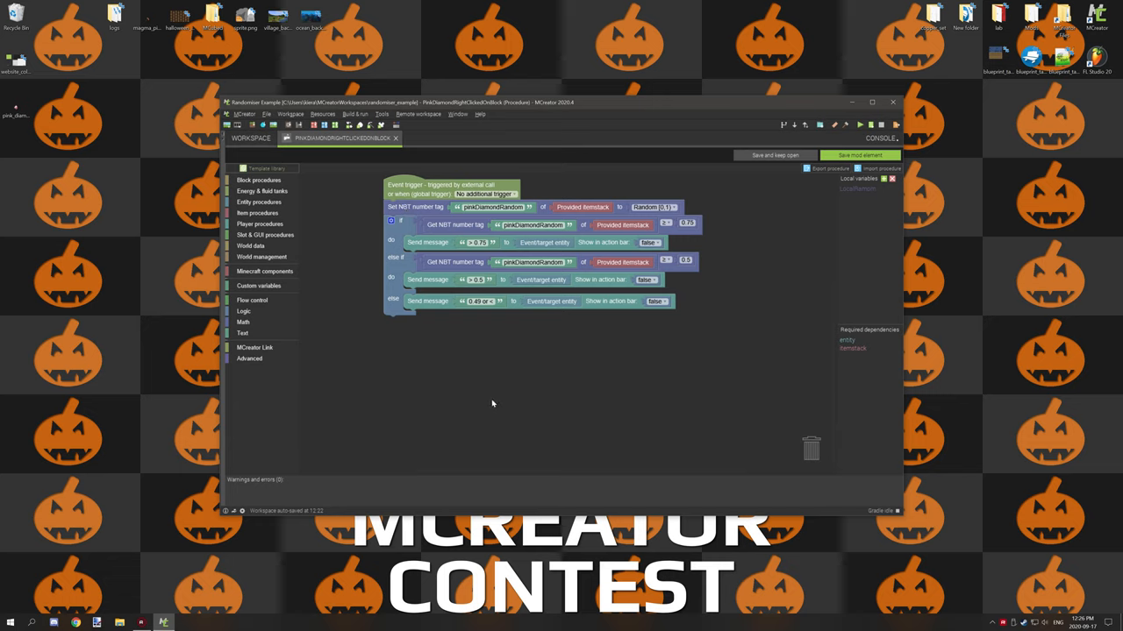
mouse_move(252, 308)
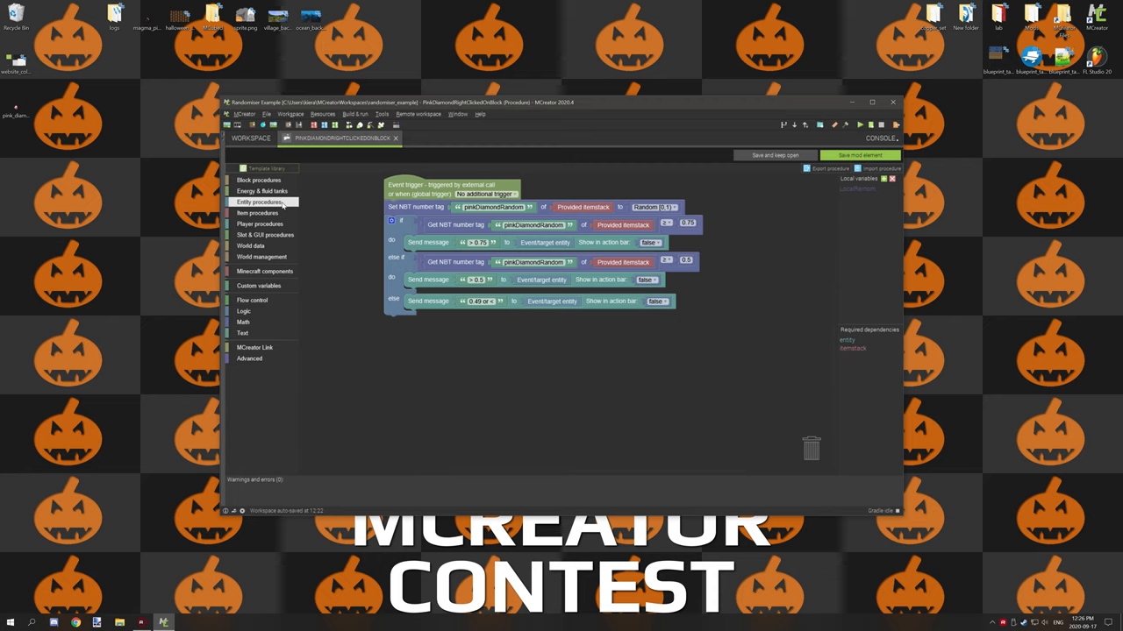
mouse_move(257, 213)
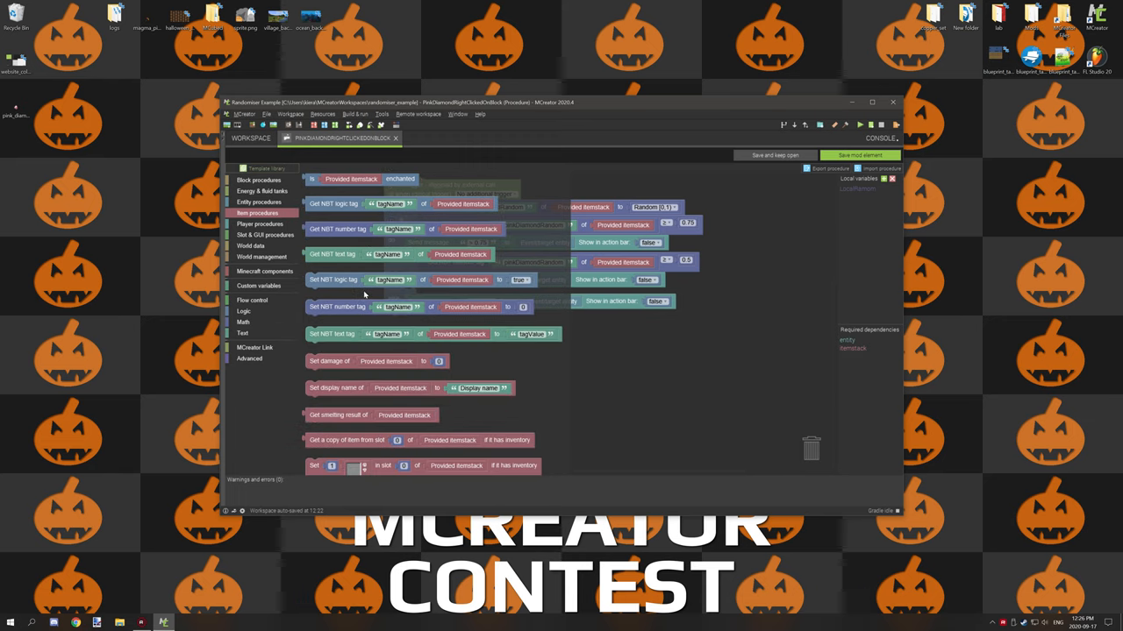
Place a Set NBT number tag block for the provided itemstack named pinkDiamondRandomNumber.
left_click(336, 306)
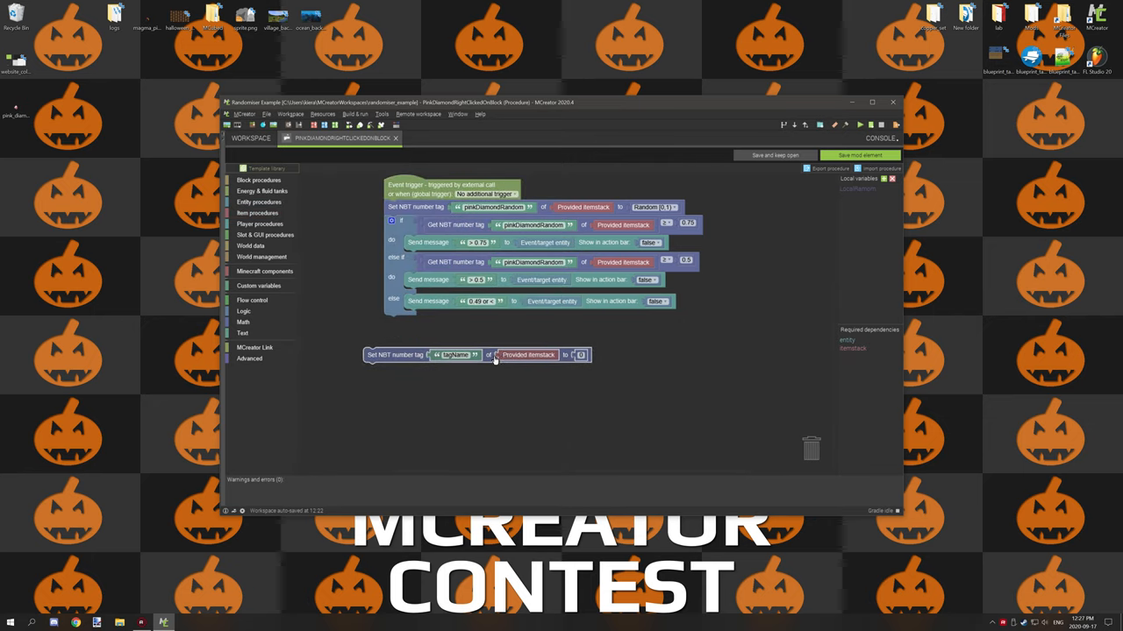
left_click_drag(478, 356, 500, 371)
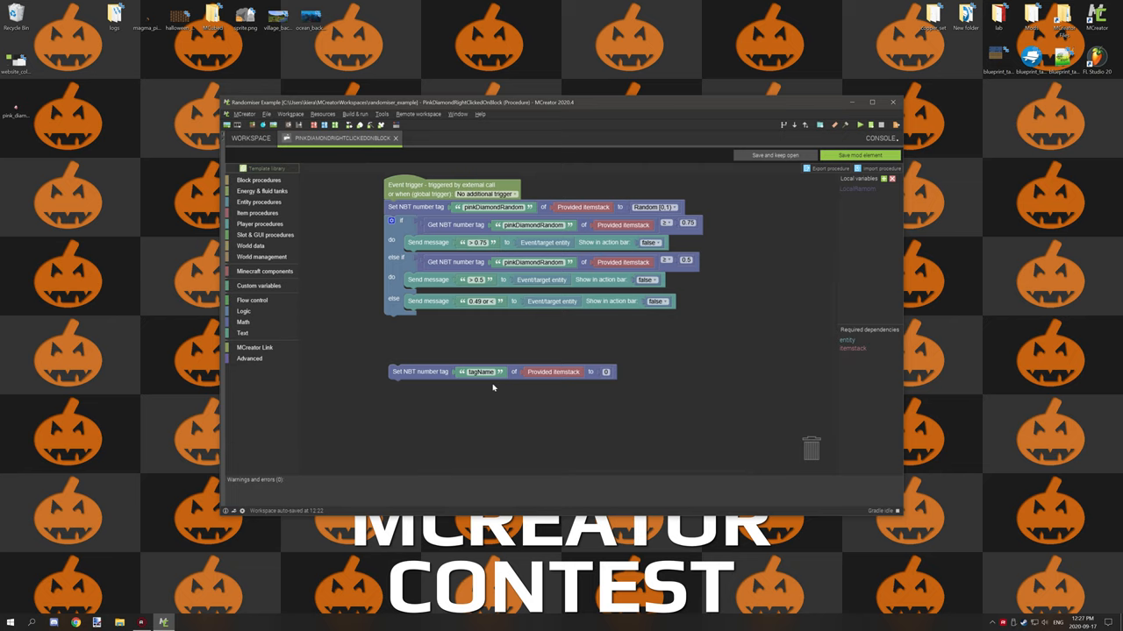
double_click(480, 372)
type("pinkDiamondRandomNumber")
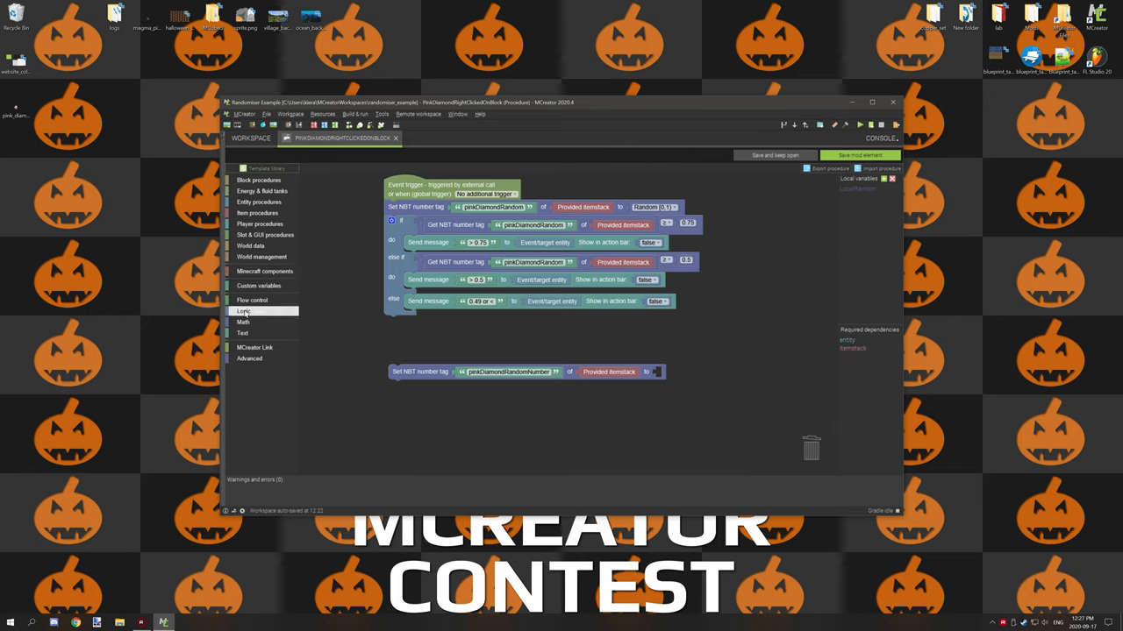
Feed a Random (0,1) Math block into the pinkDiamondRandomNumber tag setter's value.
left_click(243, 322)
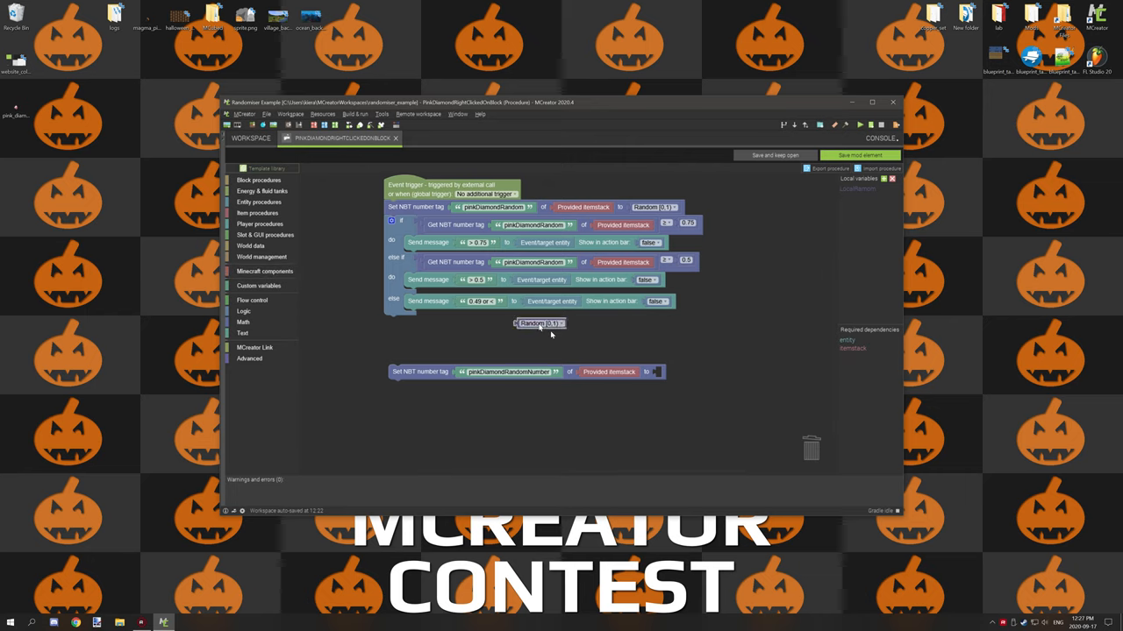
left_click_drag(539, 324, 679, 371)
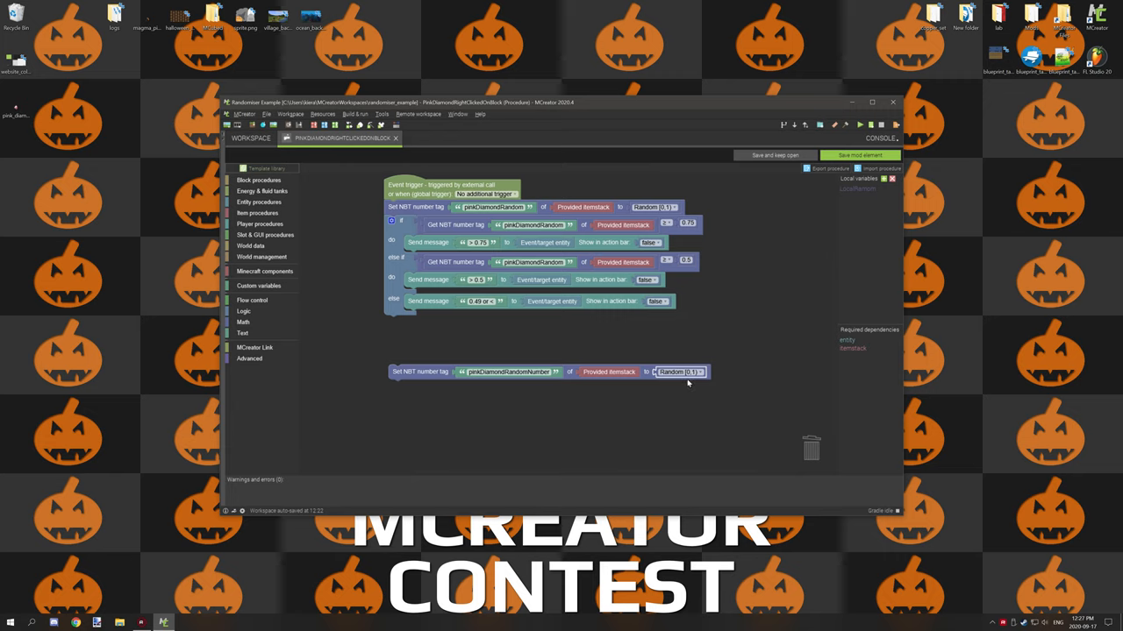
mouse_move(554, 326)
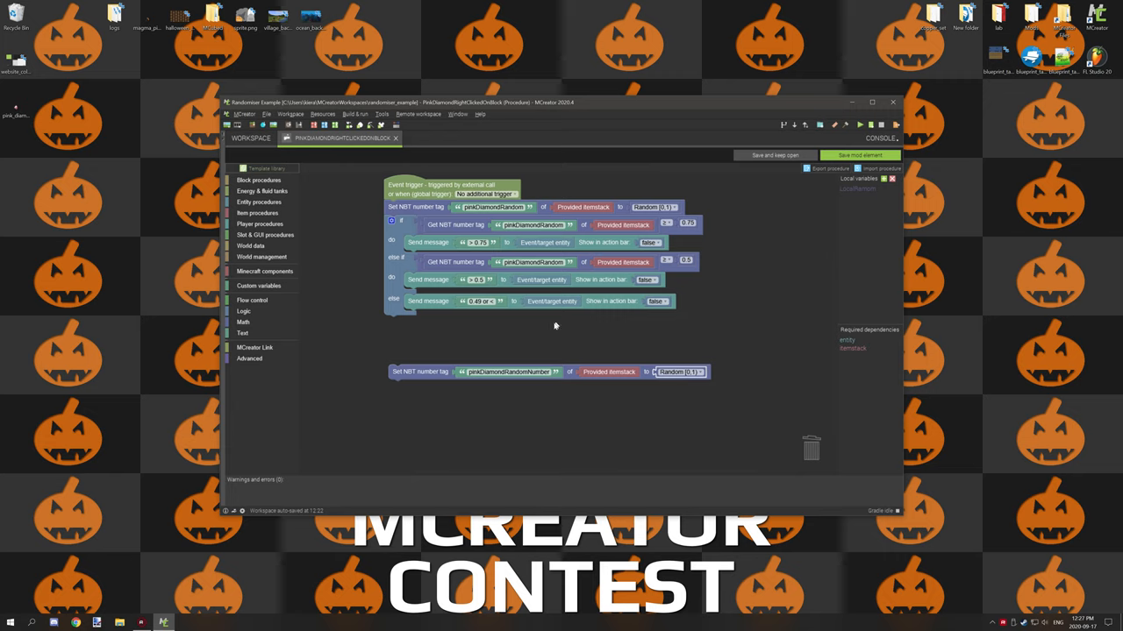
mouse_move(678, 238)
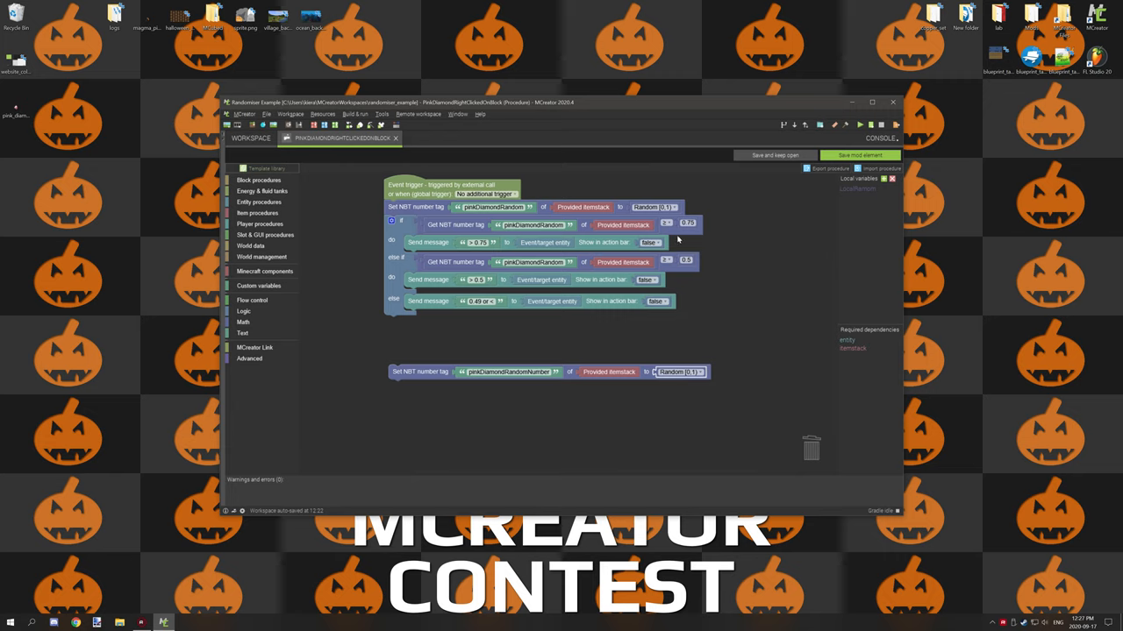
mouse_move(730, 293)
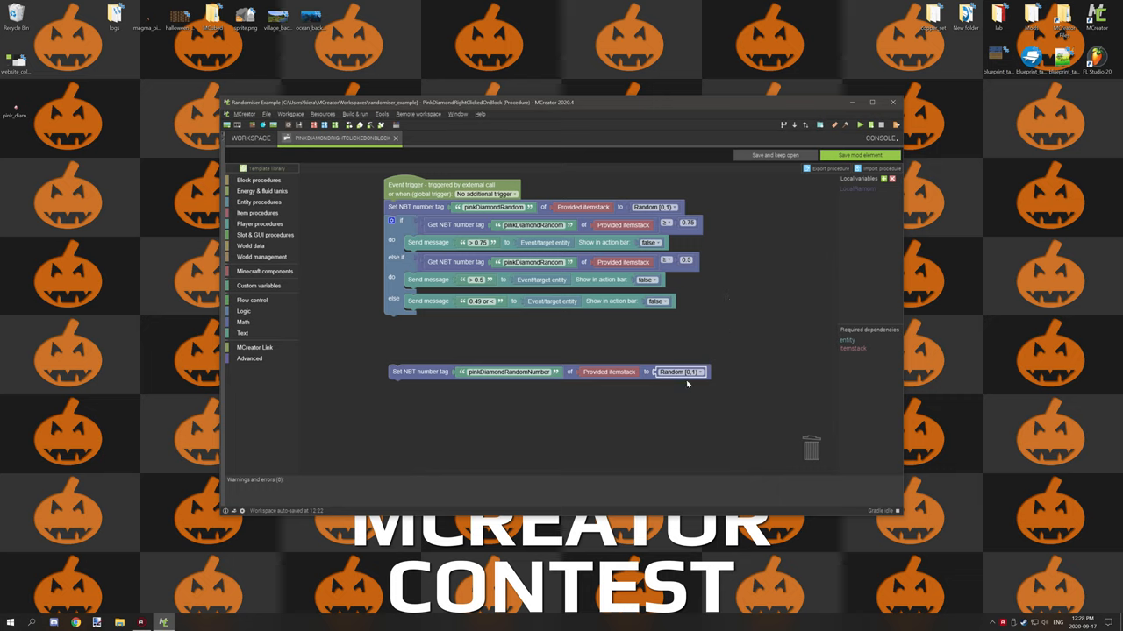
scroll("down", 3)
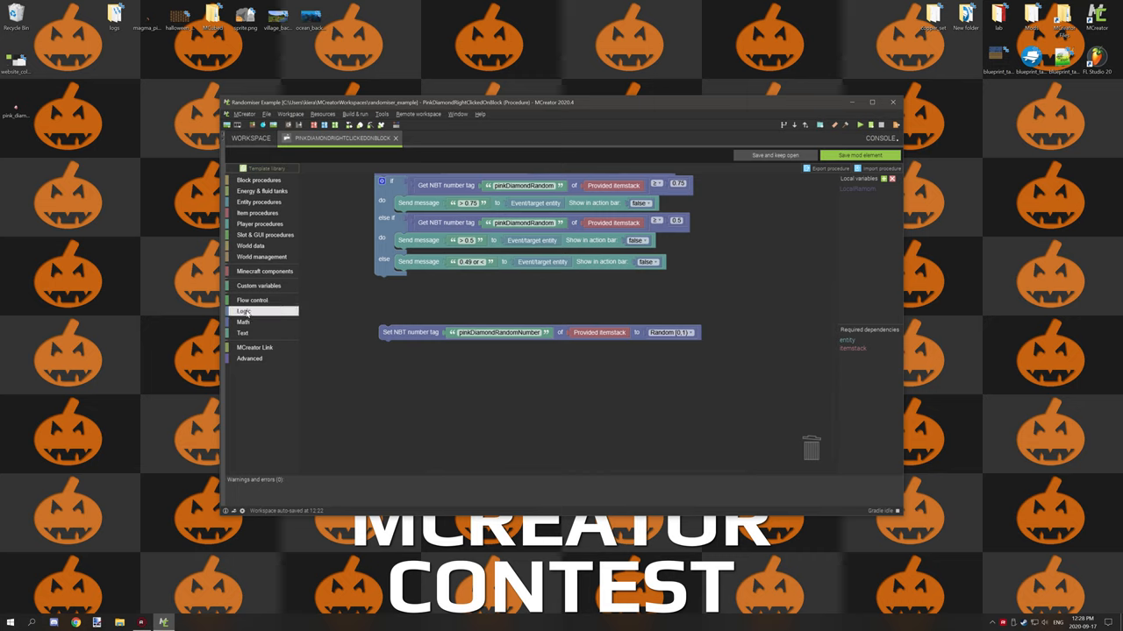
Attach an if/else-if whose condition reads pinkDiamondRandomNumber and compares it with ≥.
left_click(252, 300)
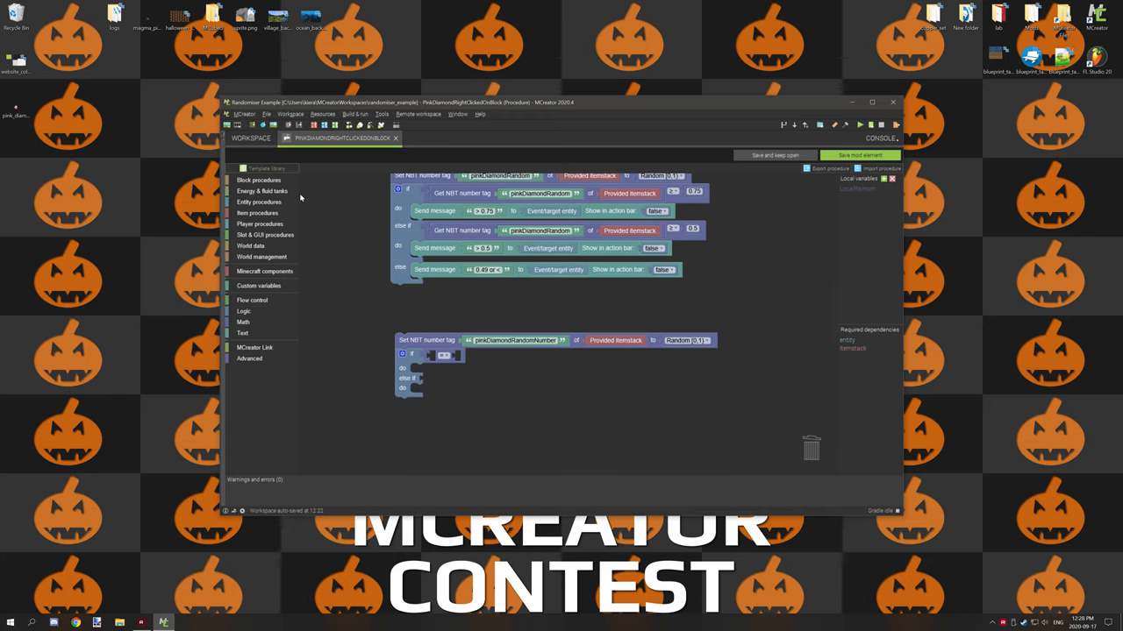
left_click(257, 213)
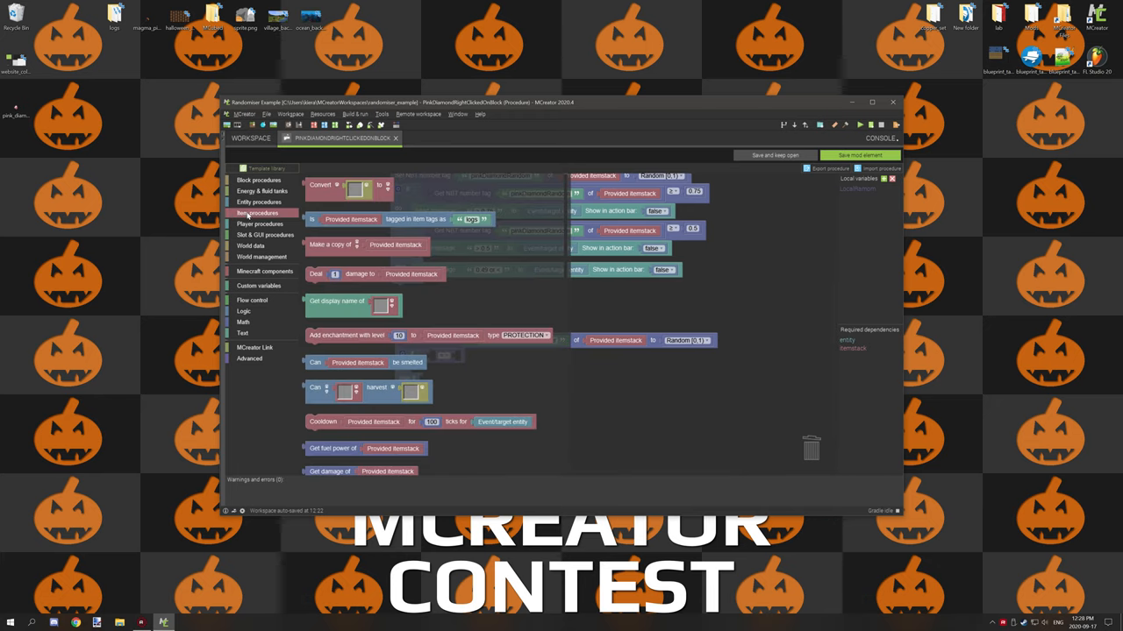
scroll("down", 3)
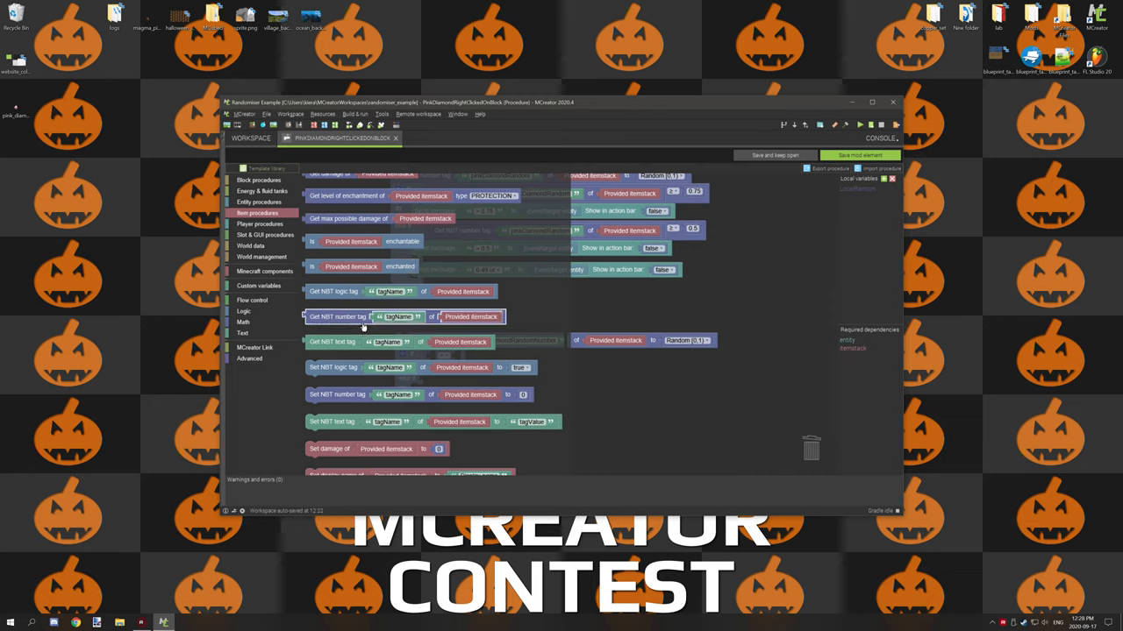
mouse_move(444, 324)
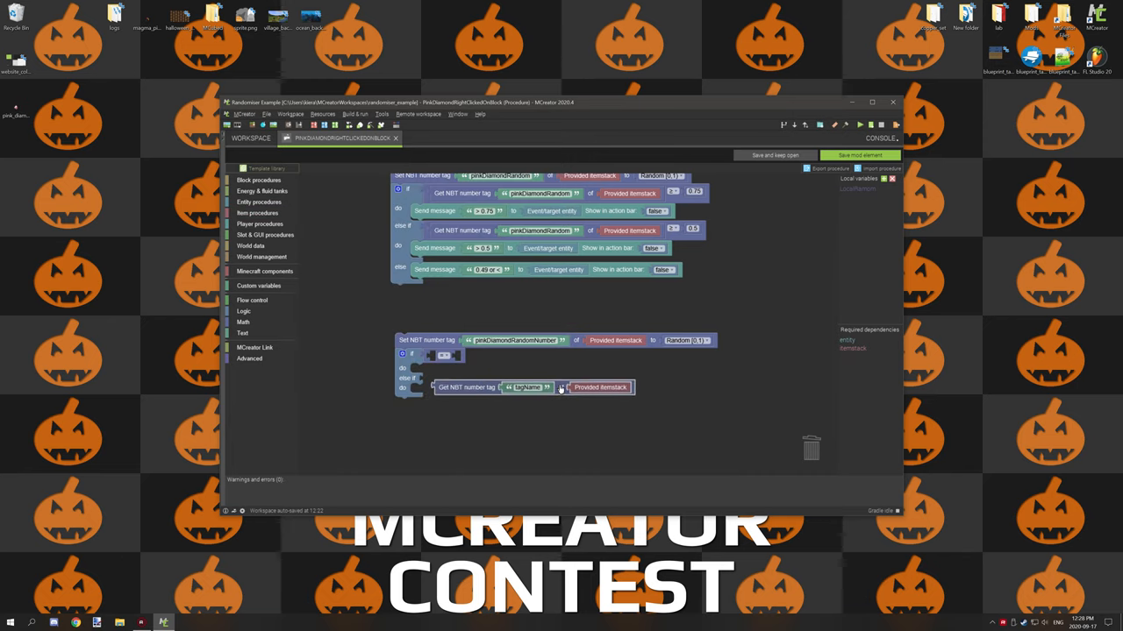
left_click_drag(533, 388, 533, 363)
type("pinkDiamondRandomNumber")
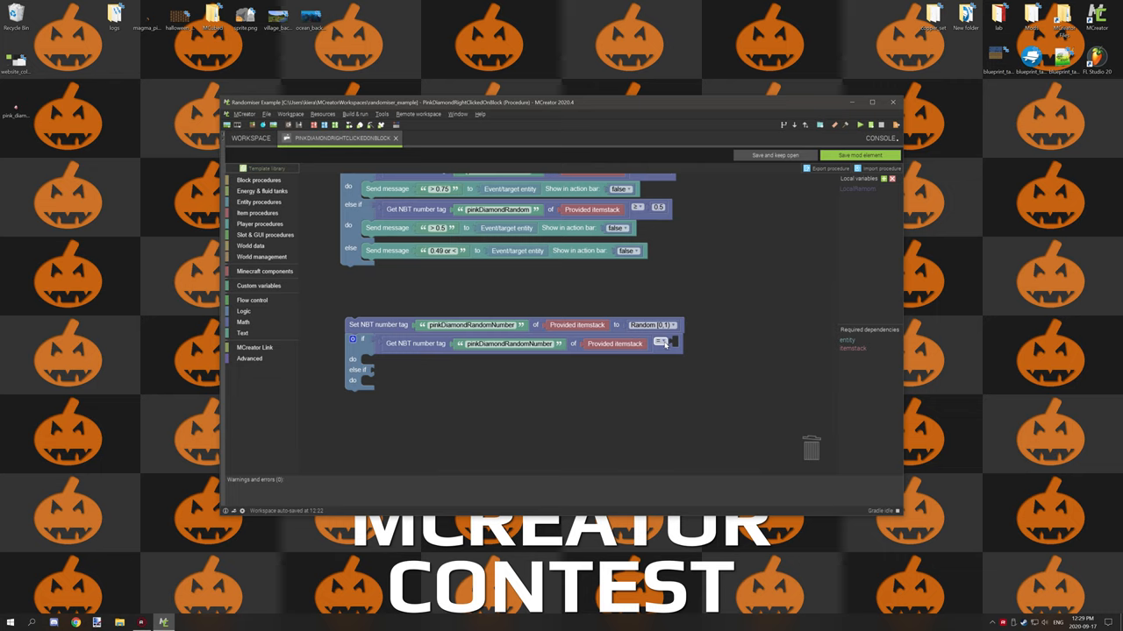
mouse_move(663, 344)
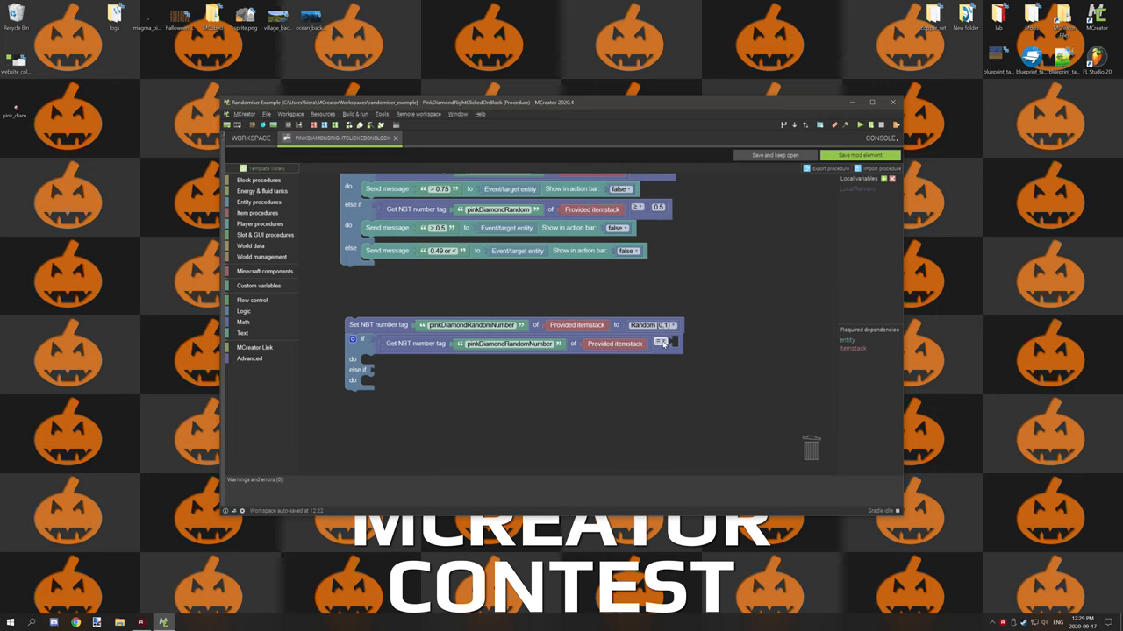
left_click(660, 343)
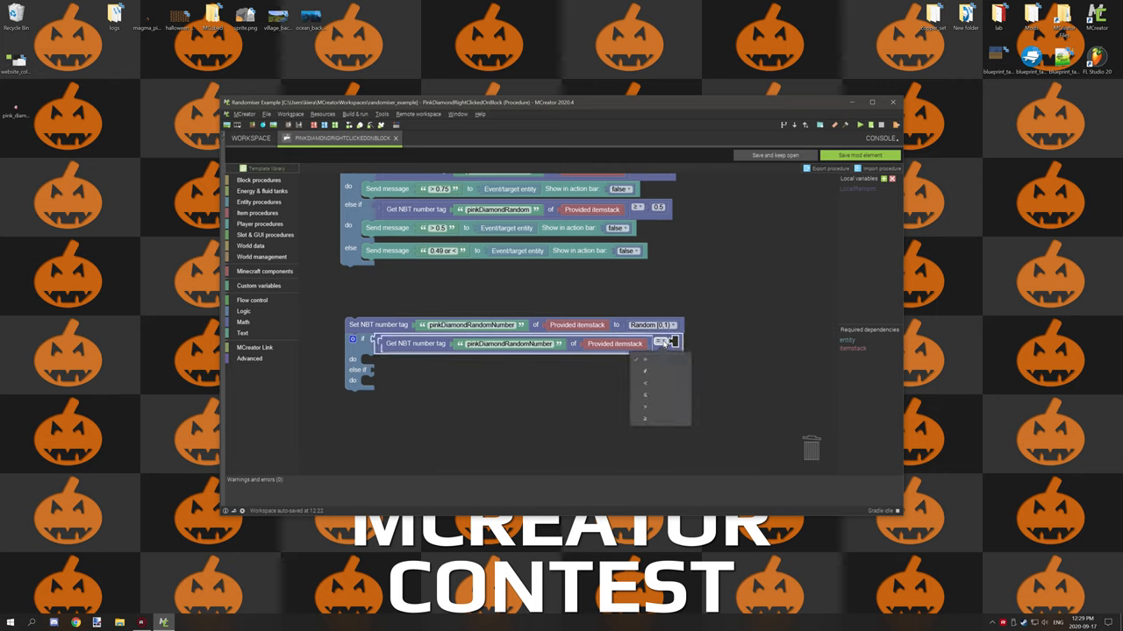
mouse_move(662, 422)
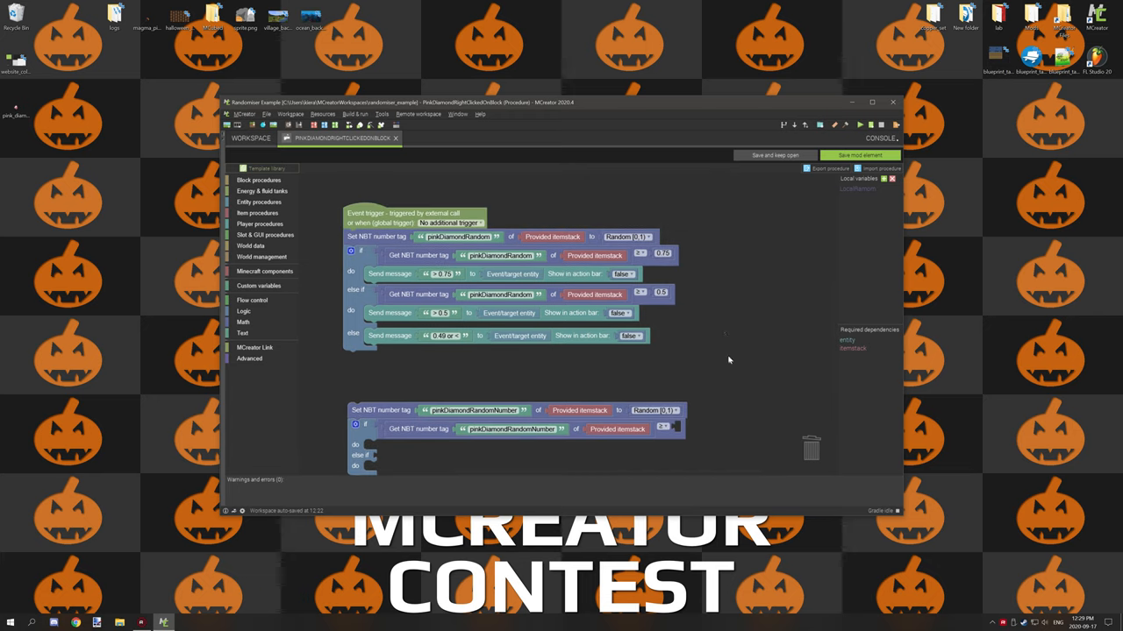
scroll("down", 3)
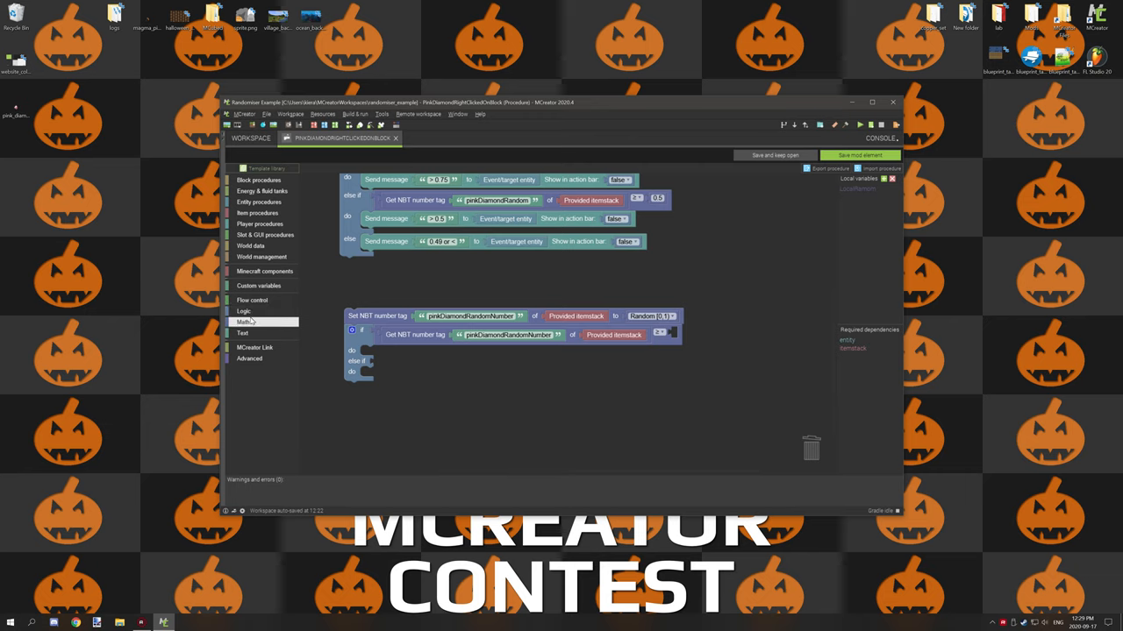
Complete the first condition as pinkDiamondRandomNumber ≥ 0.75 using a Math number block.
left_click(243, 322)
type("0.75")
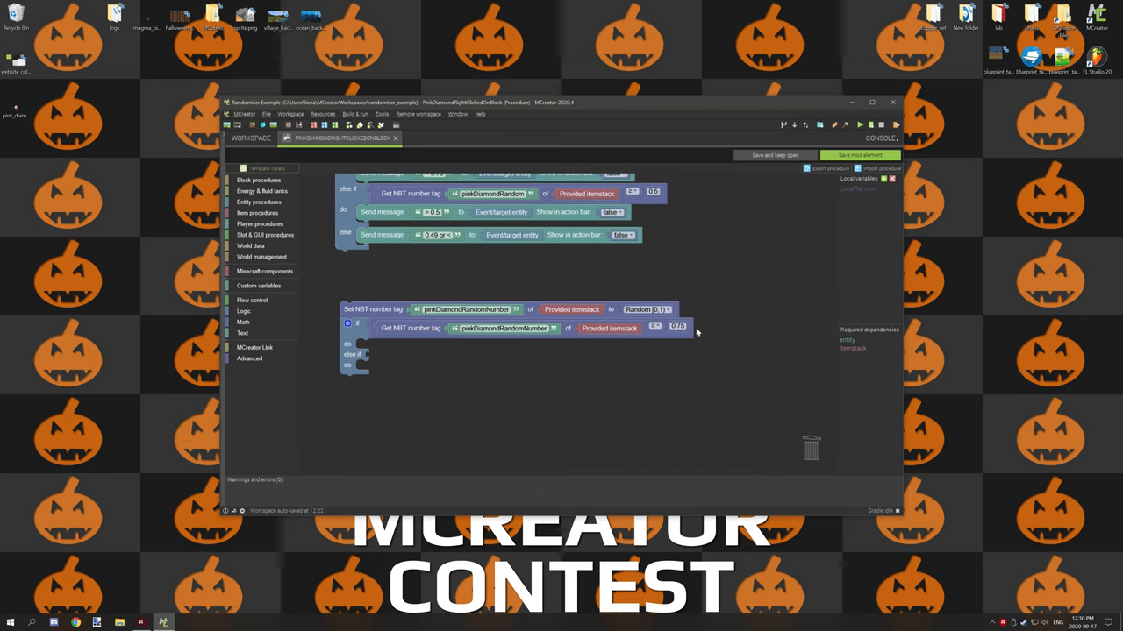
mouse_move(696, 331)
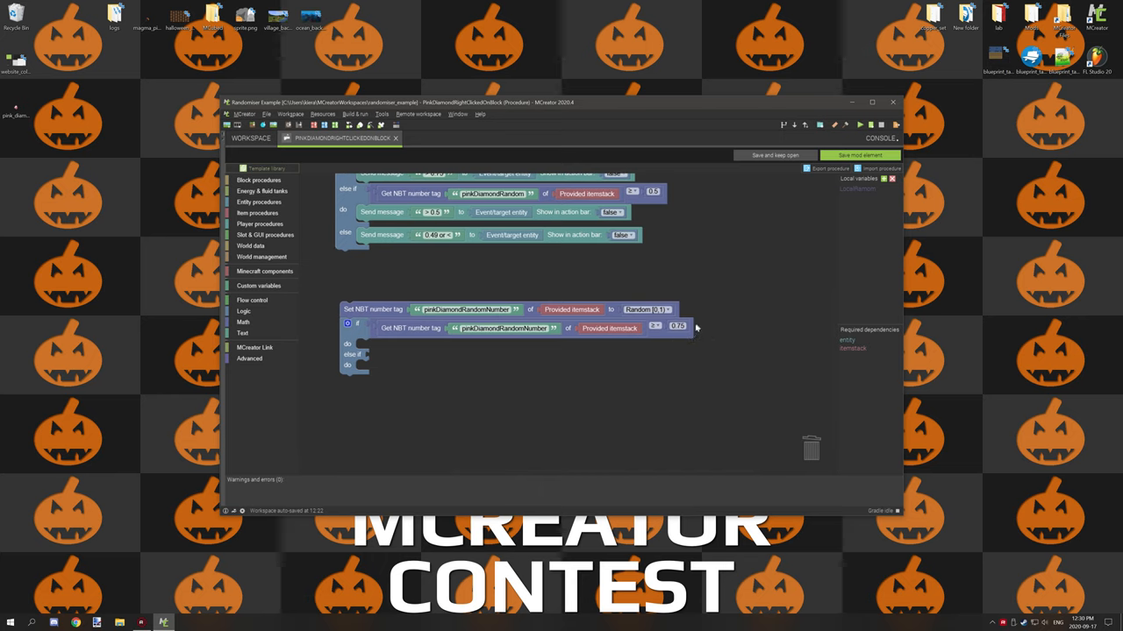
mouse_move(678, 357)
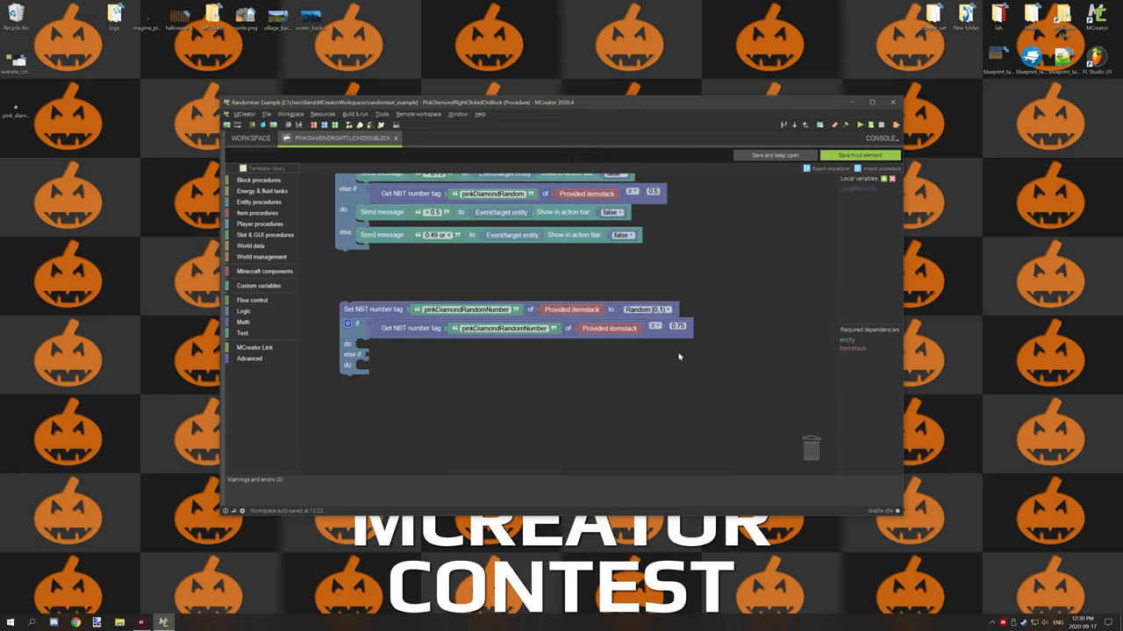
scroll("down", 3)
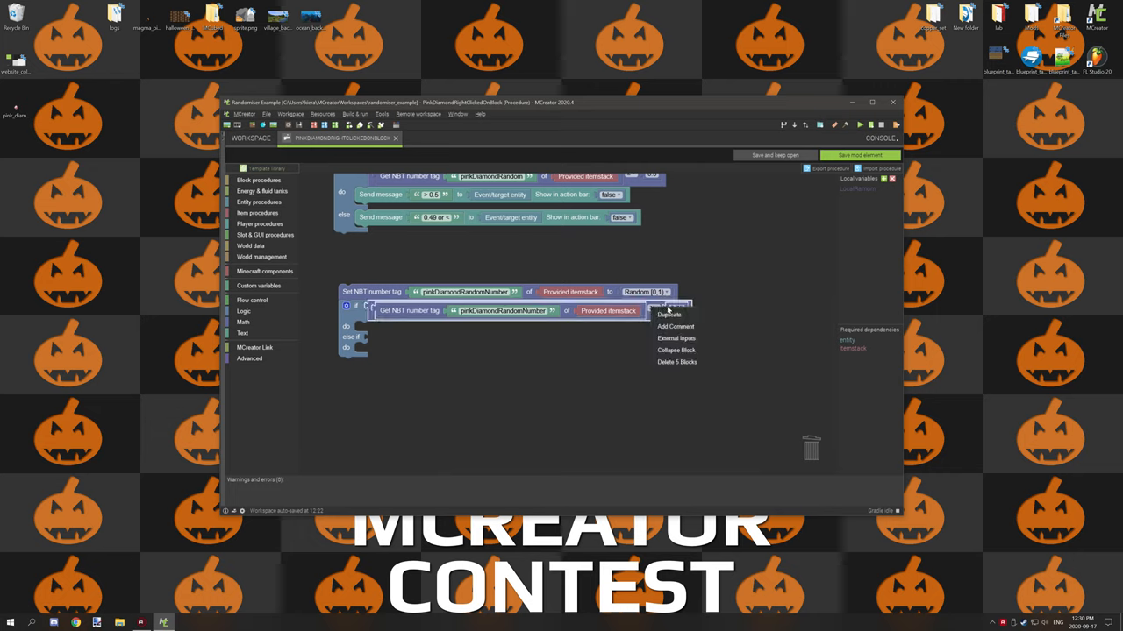
Duplicate the comparison into the else-if slot and change its threshold to 0.5.
left_click(670, 314)
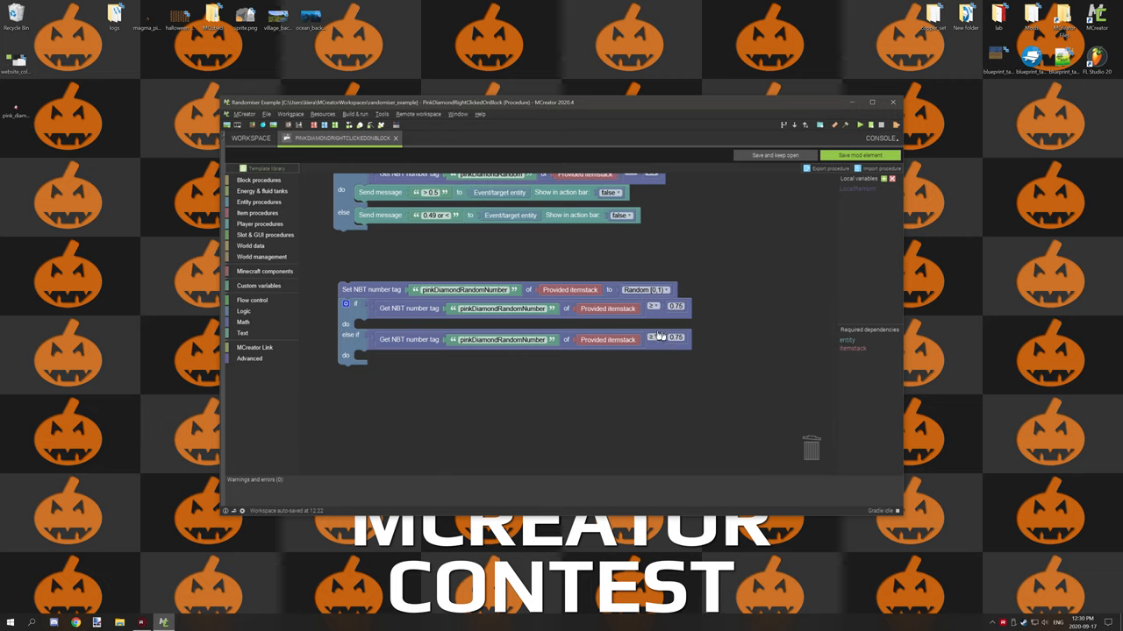
left_click(676, 339)
type("0.5")
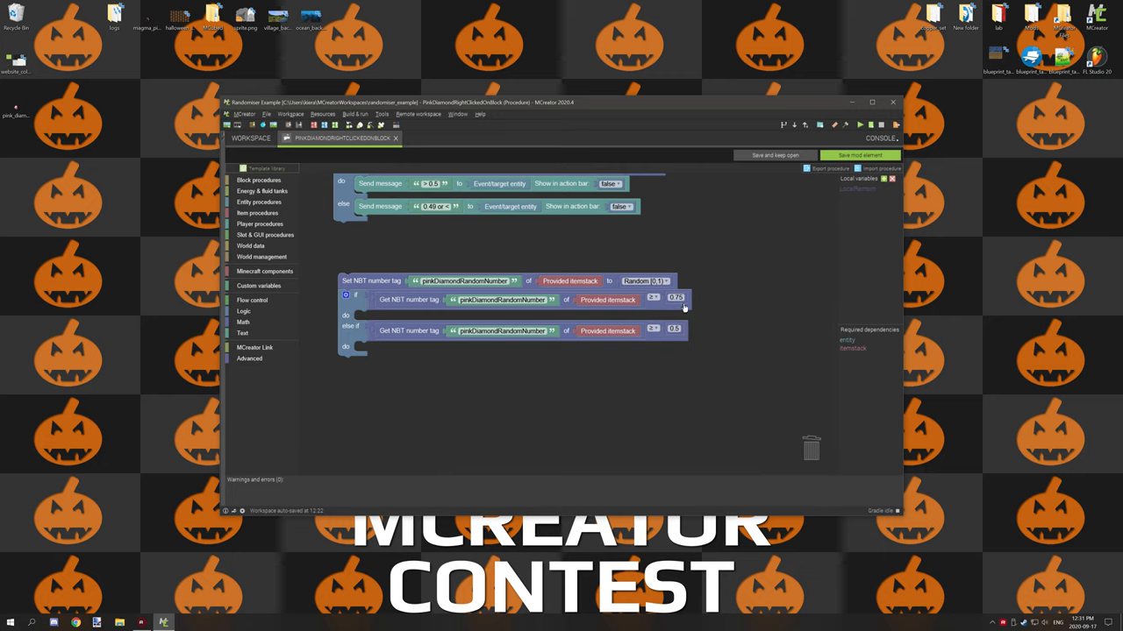
mouse_move(692, 308)
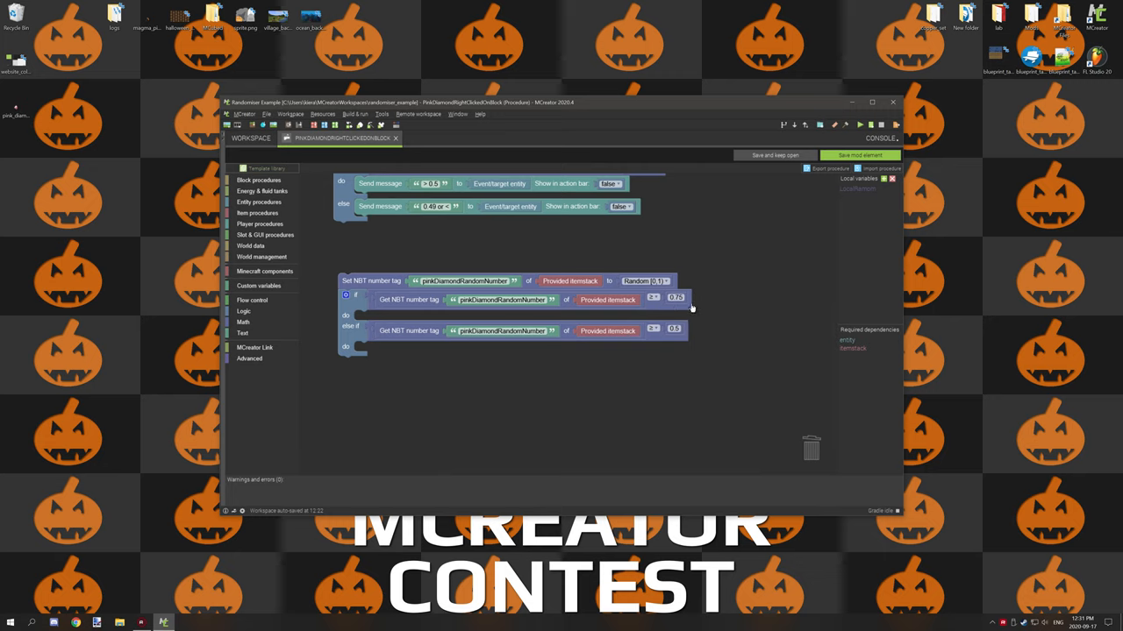
mouse_move(699, 301)
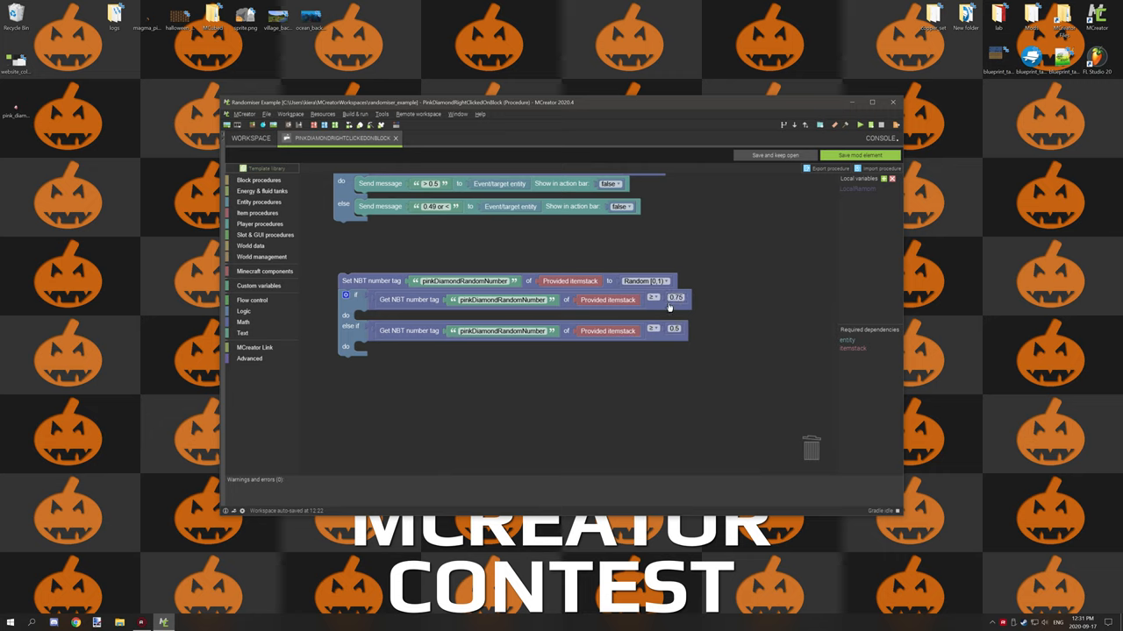
mouse_move(686, 305)
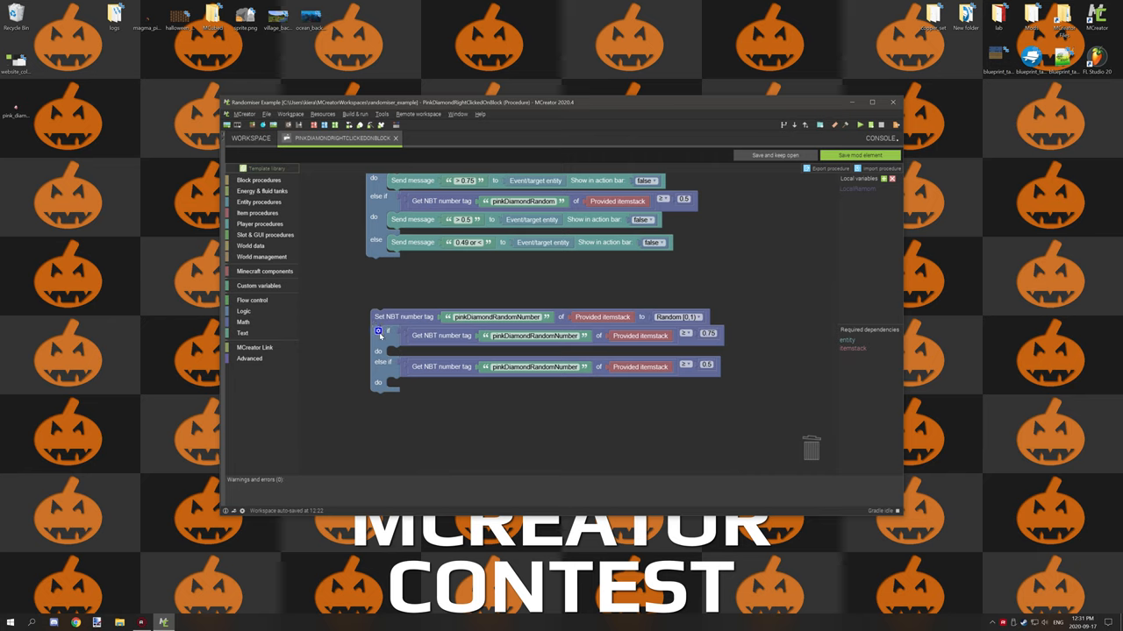
Add an else branch via the gear mutator and delete the surplus third condition block.
left_click_drag(379, 332, 404, 289)
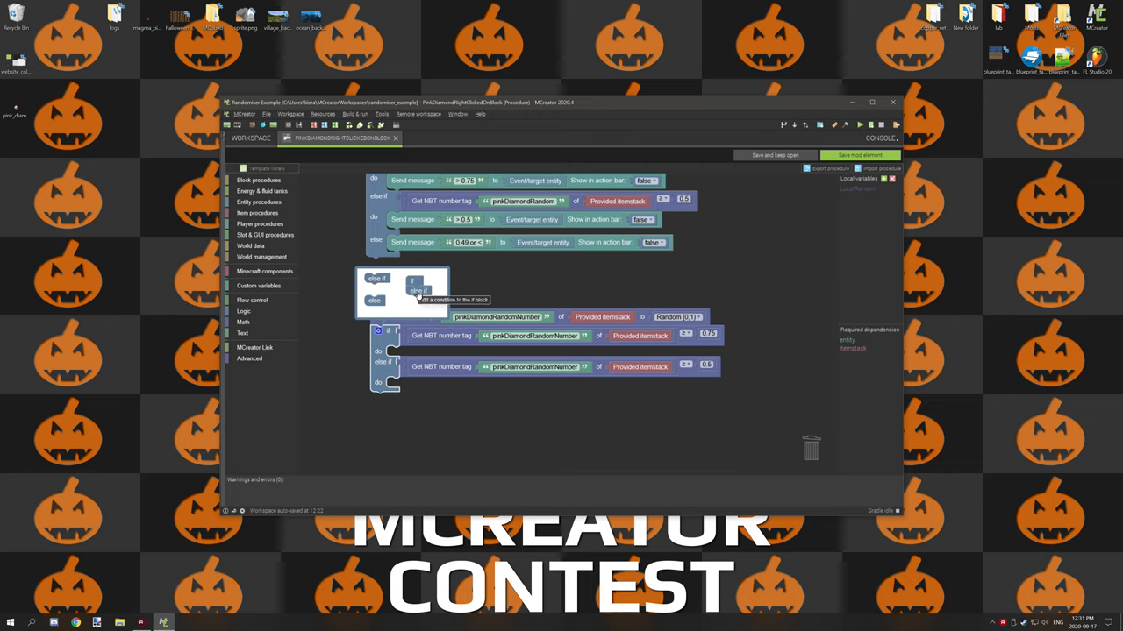
mouse_move(417, 298)
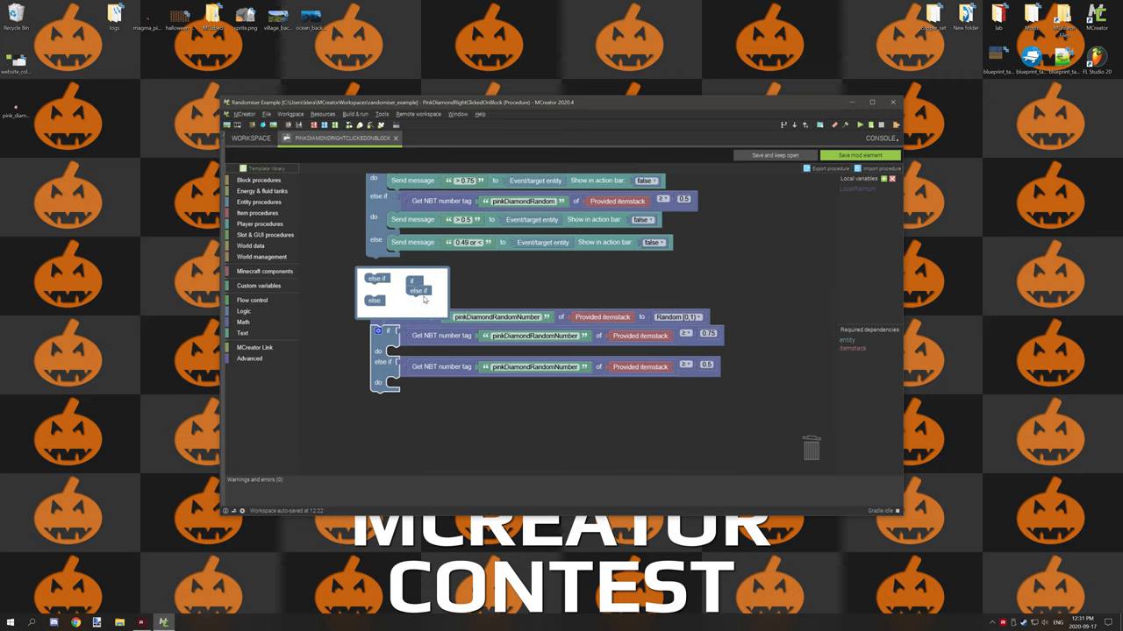
mouse_move(417, 298)
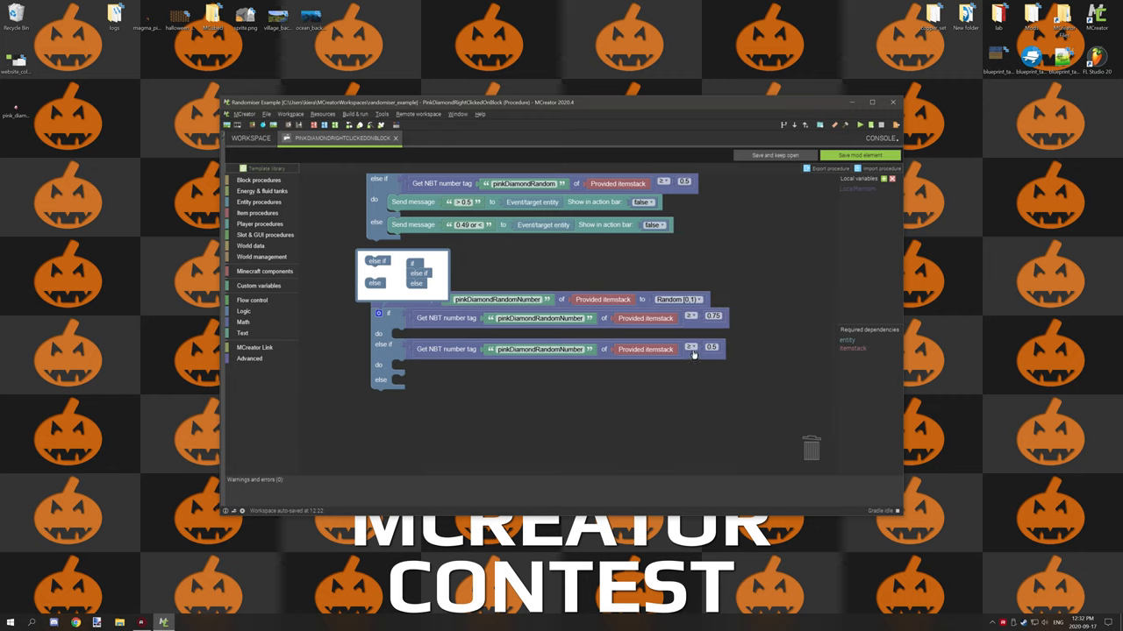
mouse_move(718, 356)
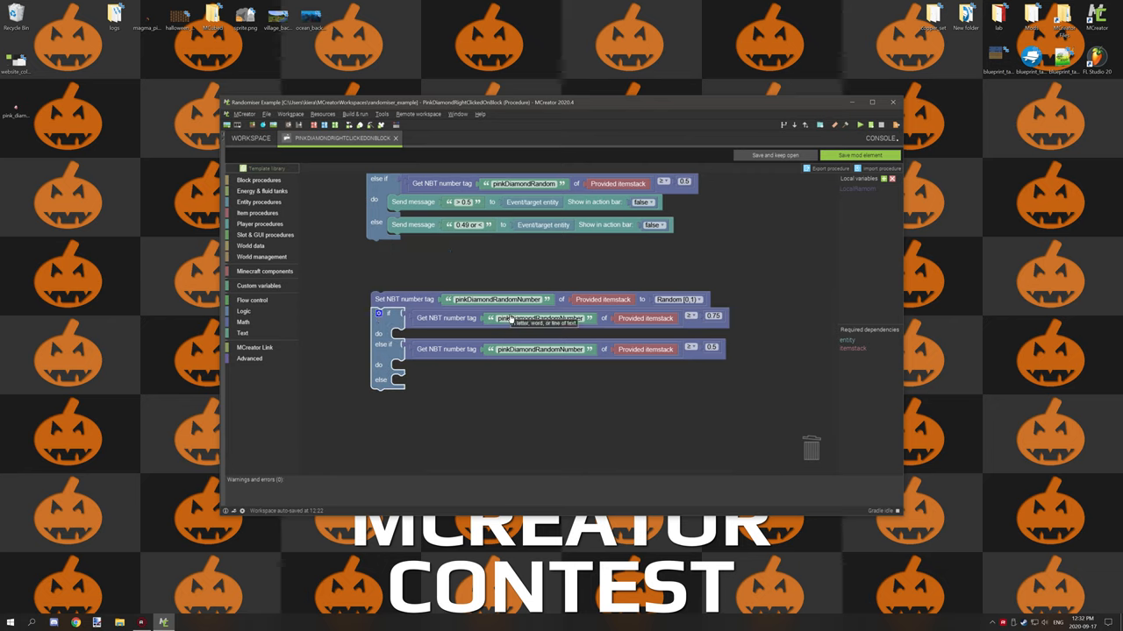
mouse_move(455, 355)
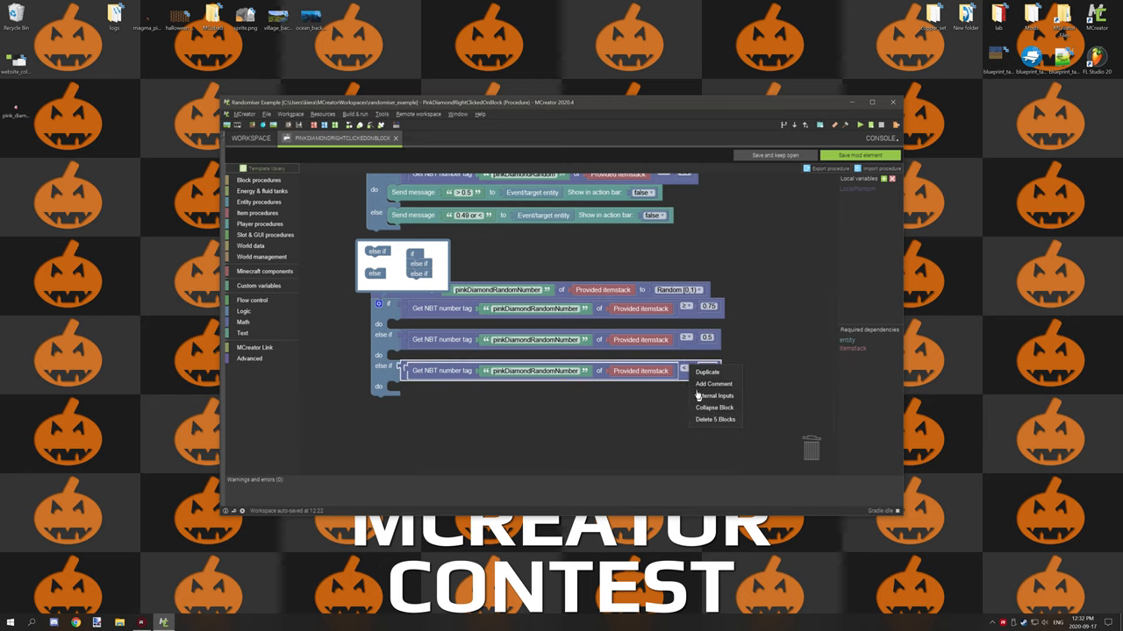
left_click(714, 420)
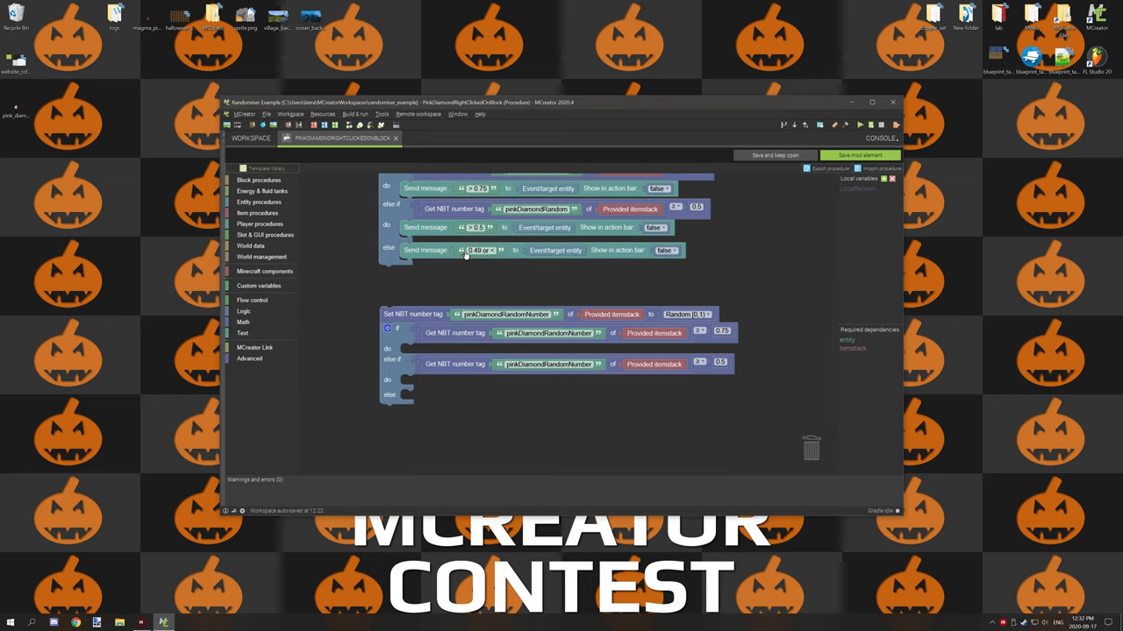
mouse_move(472, 274)
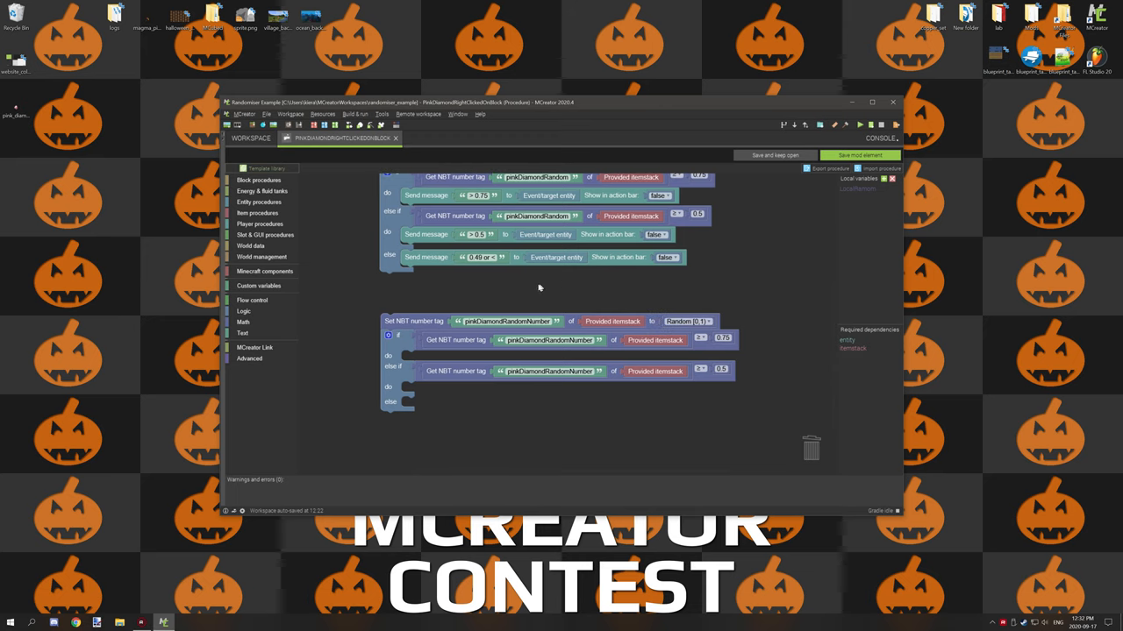
Delete the old pinkDiamondRandom stack and place a loose if block from Flow control.
right_click(465, 257)
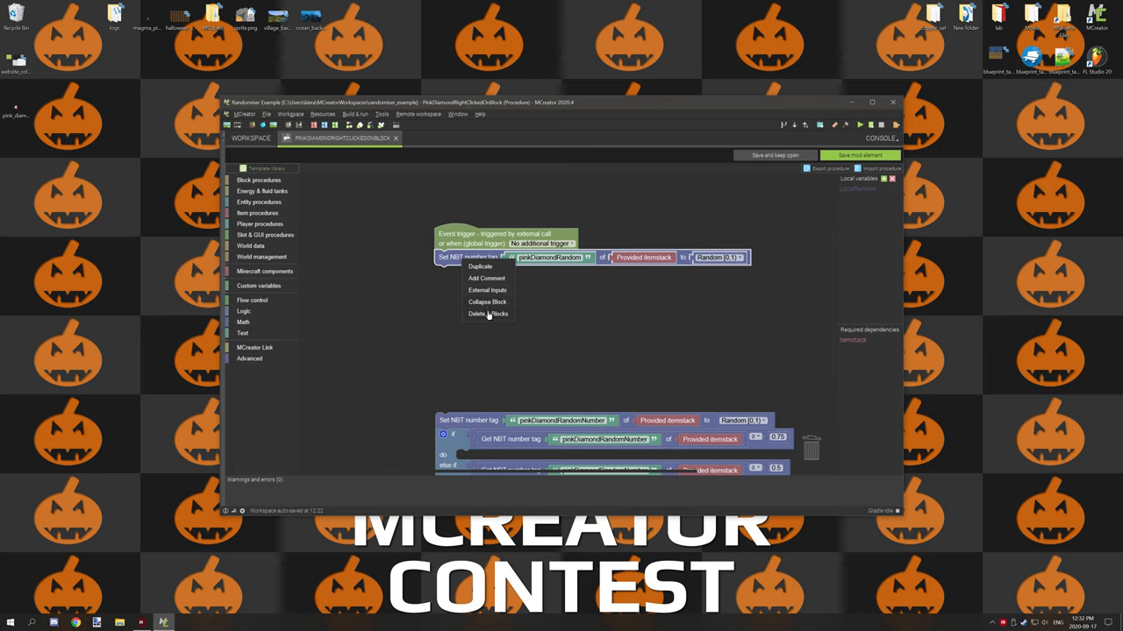
left_click(488, 314)
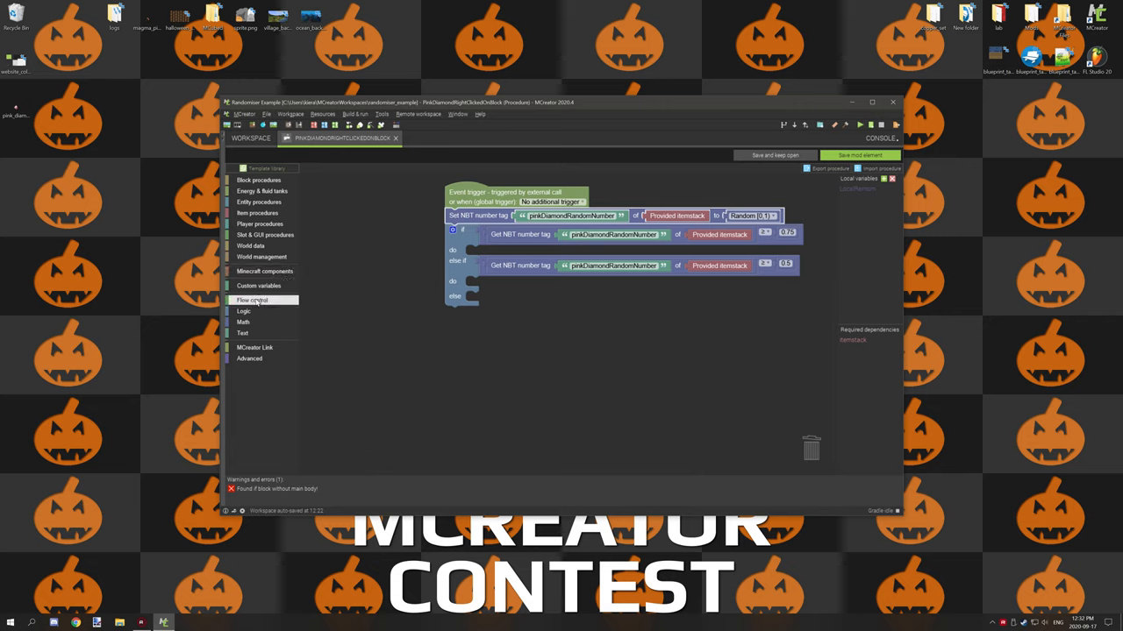
left_click(252, 300)
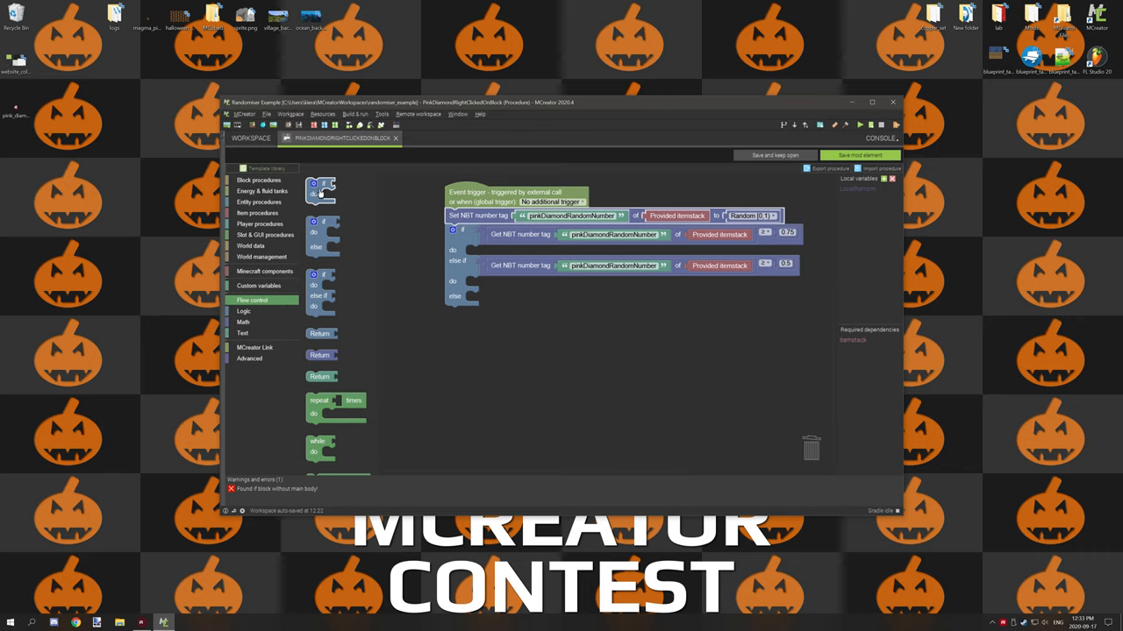
left_click_drag(322, 191, 461, 364)
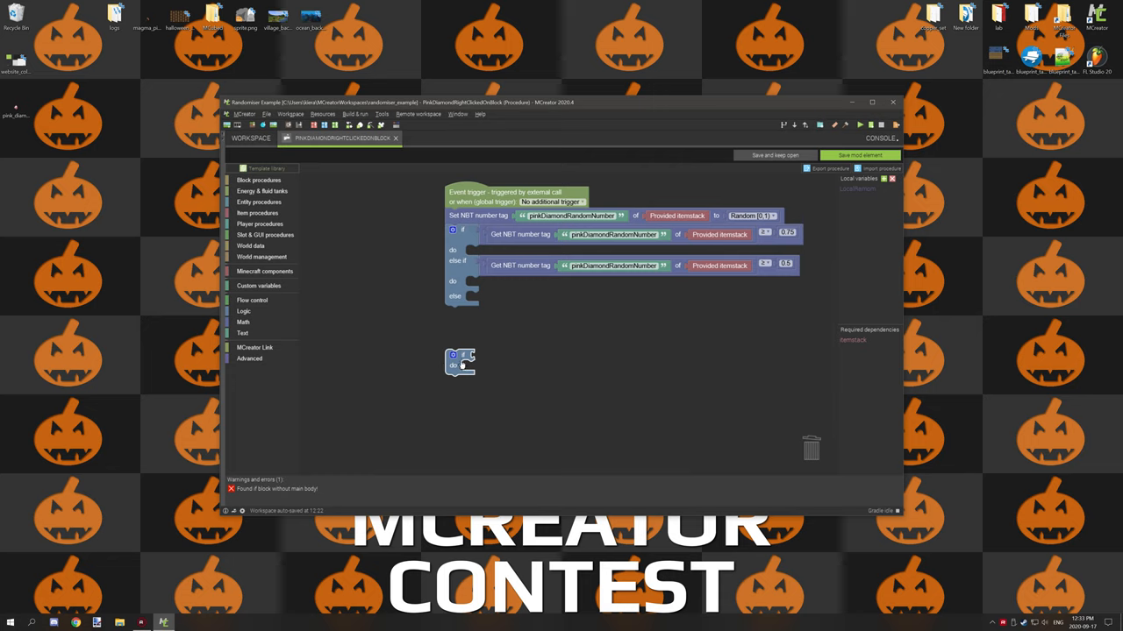
Browse World data for the 'Is provided world remote (client-side)' check.
left_click(244, 311)
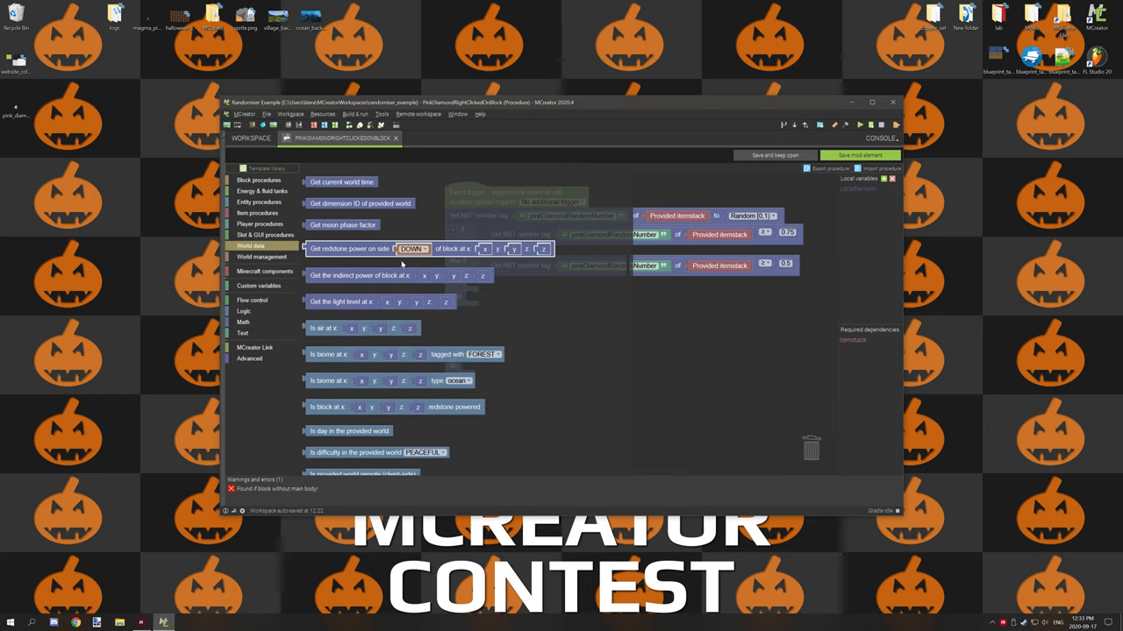
scroll("down", 3)
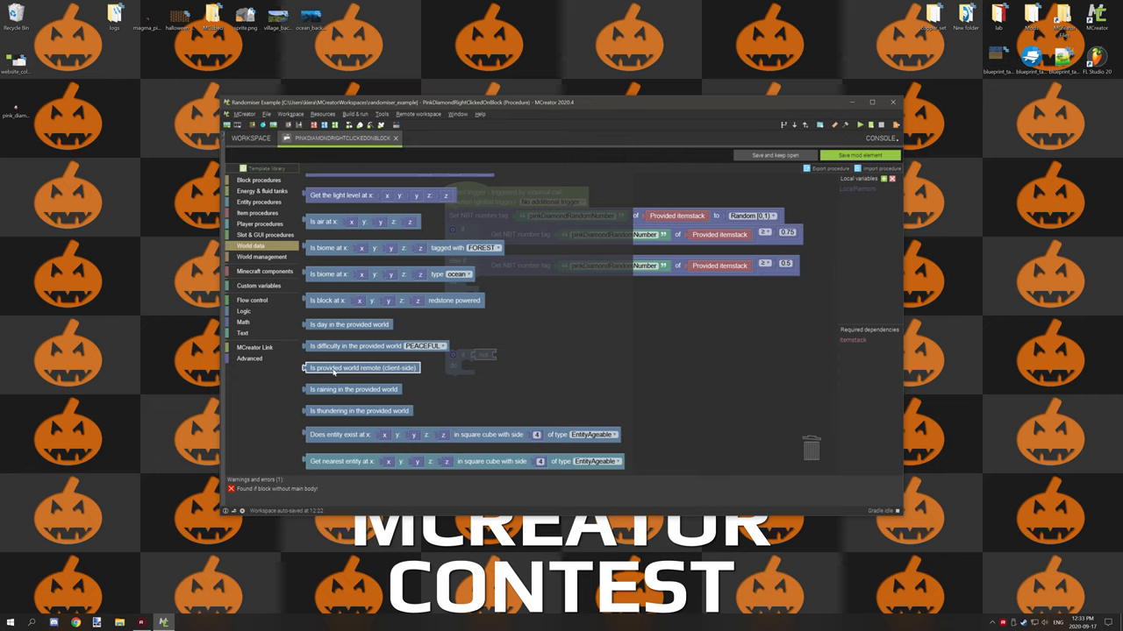
mouse_move(373, 377)
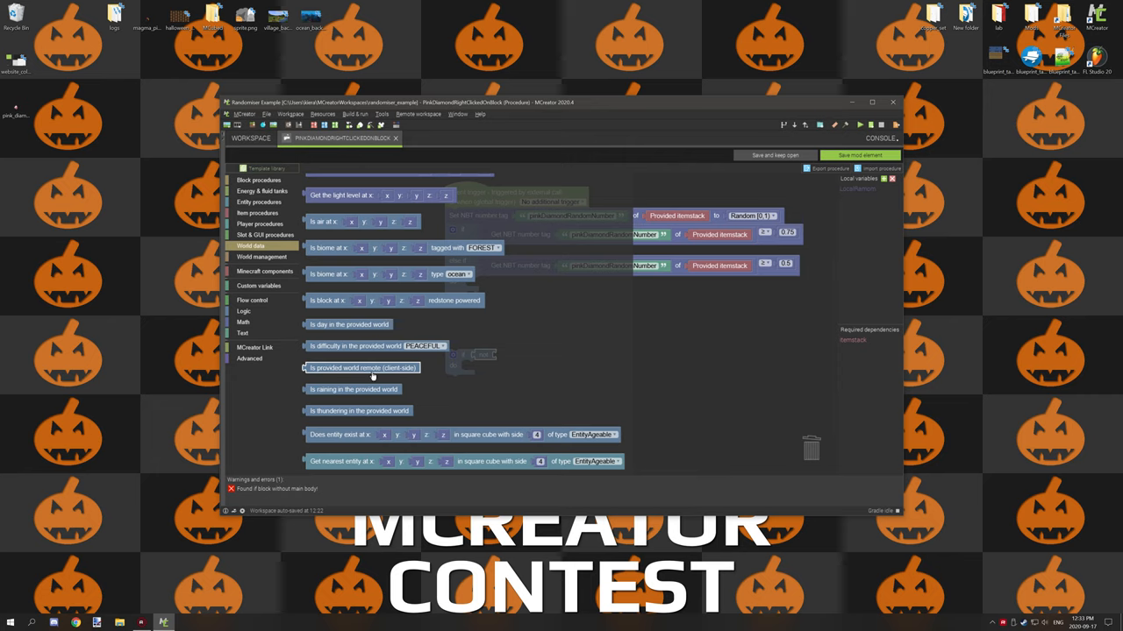
mouse_move(414, 375)
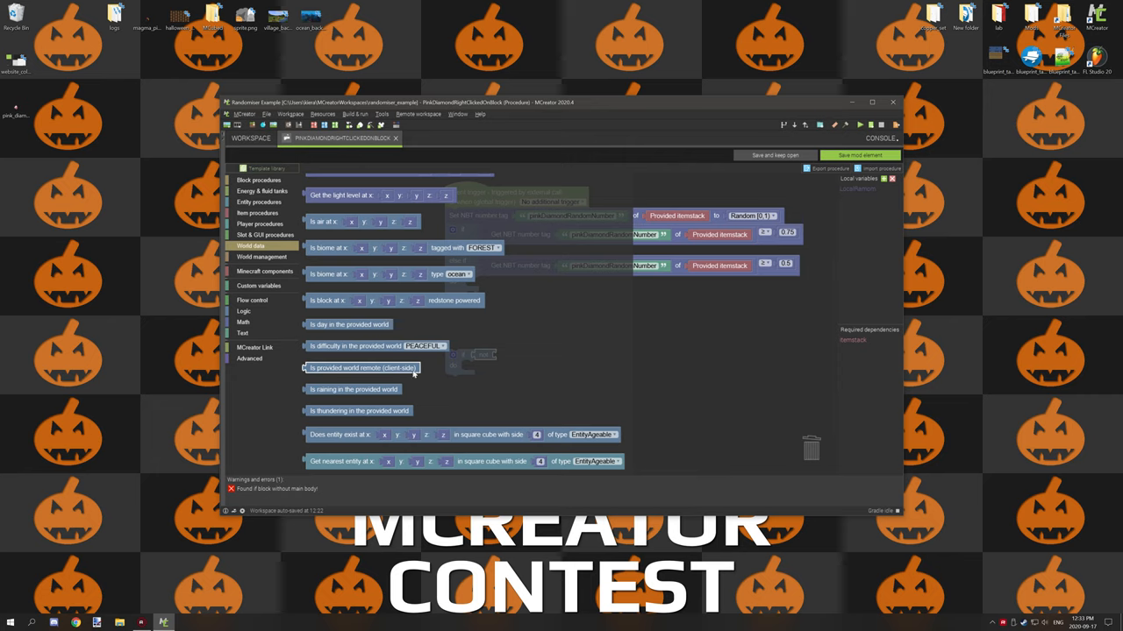
mouse_move(394, 375)
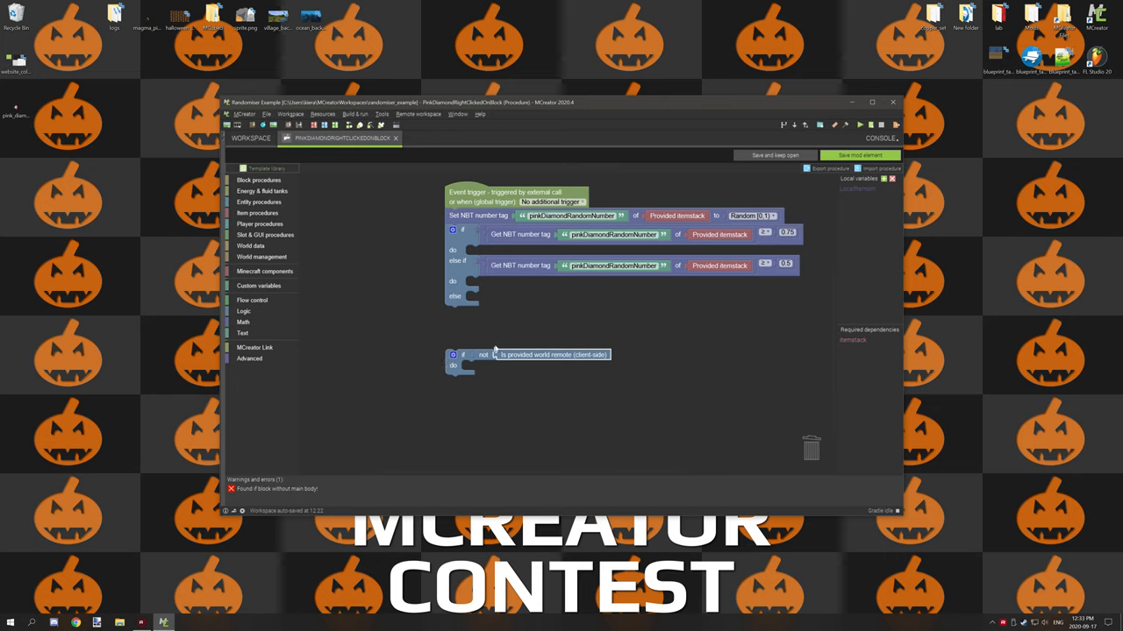
mouse_move(510, 350)
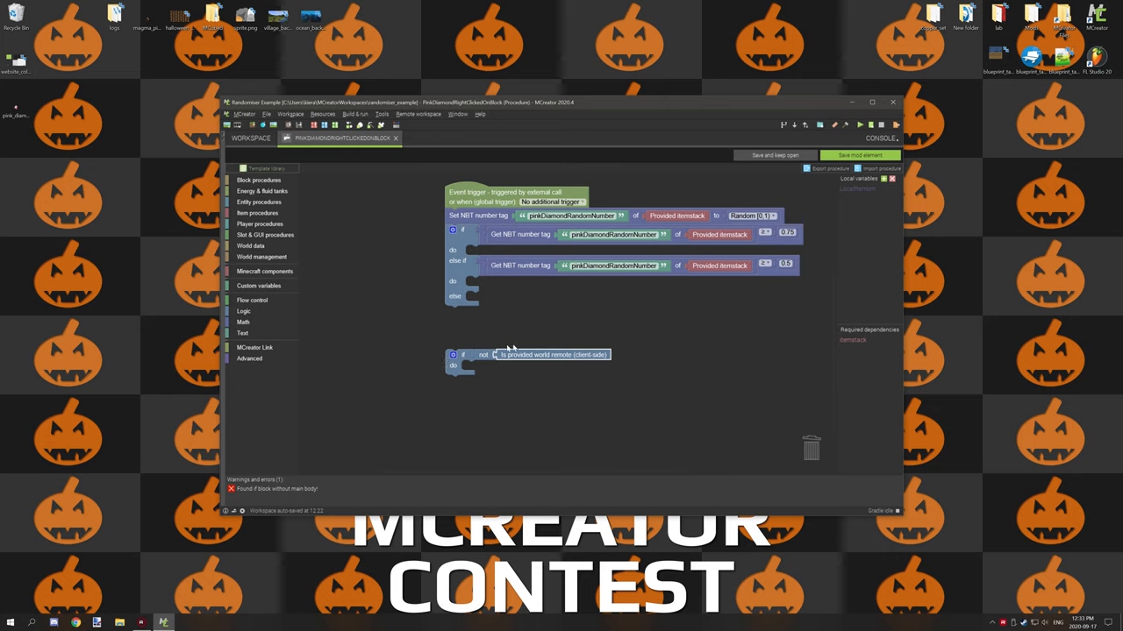
mouse_move(458, 221)
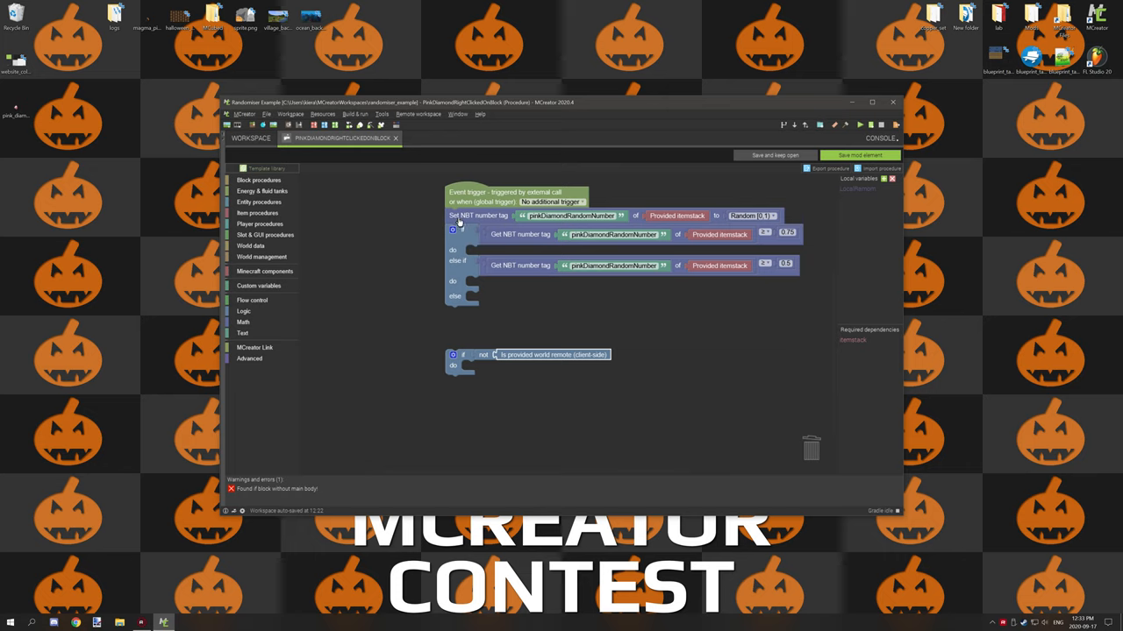
mouse_move(602, 215)
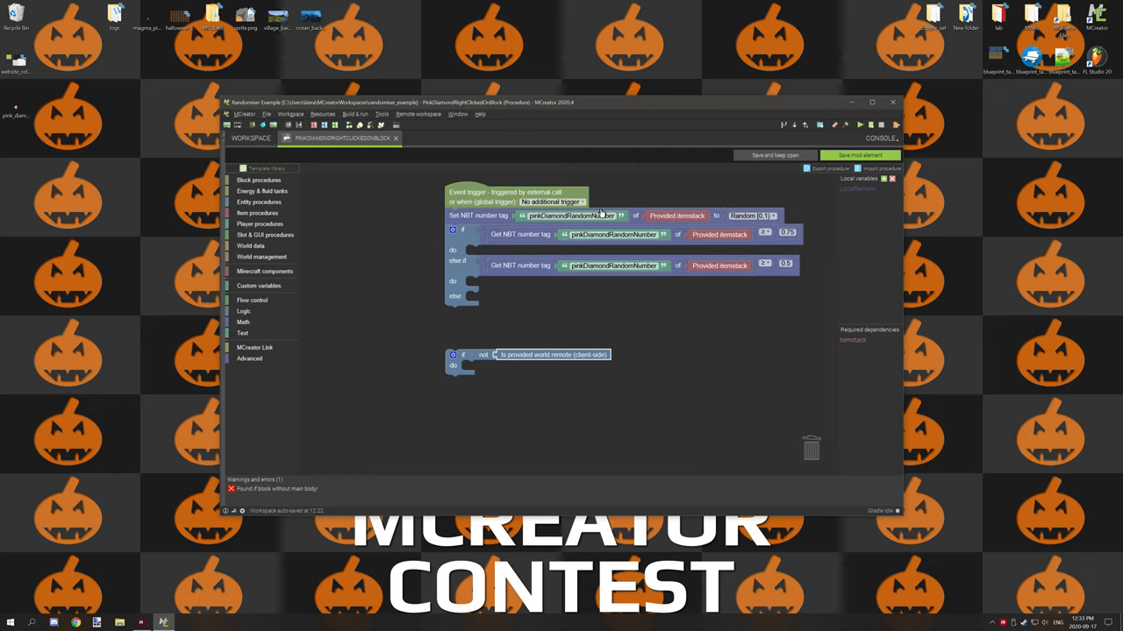
mouse_move(686, 256)
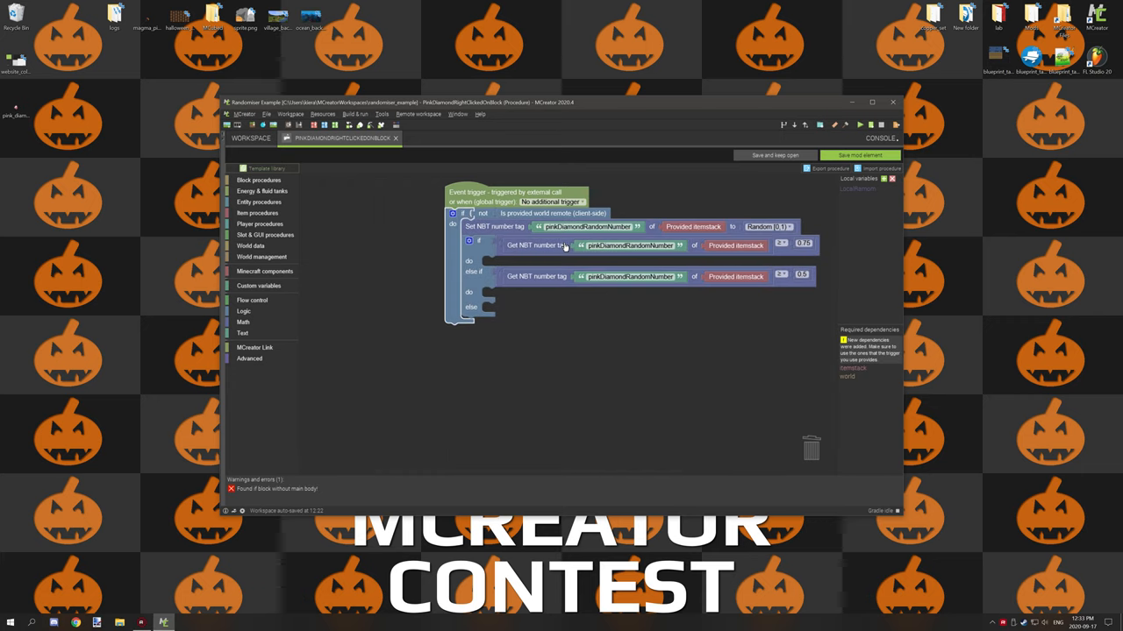
mouse_move(628, 216)
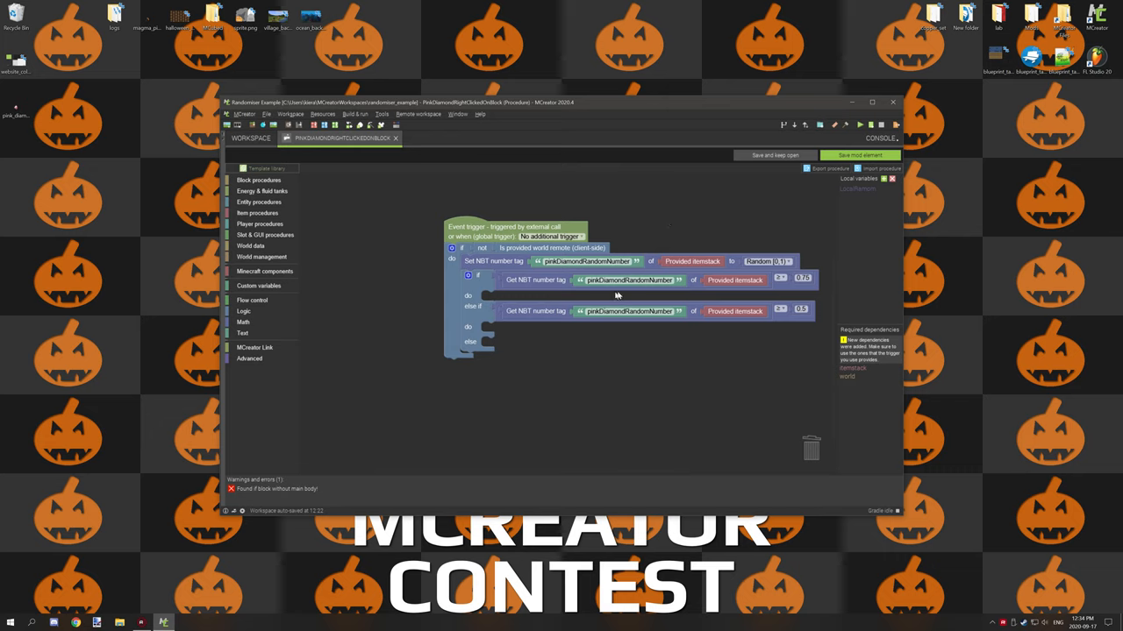
mouse_move(492, 346)
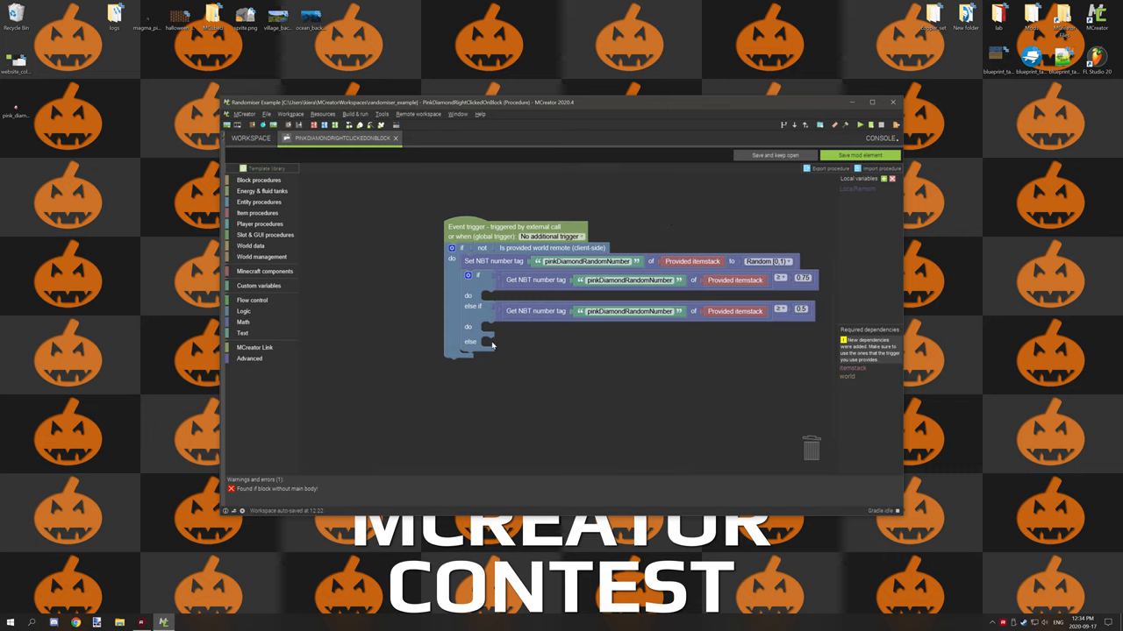
mouse_move(522, 329)
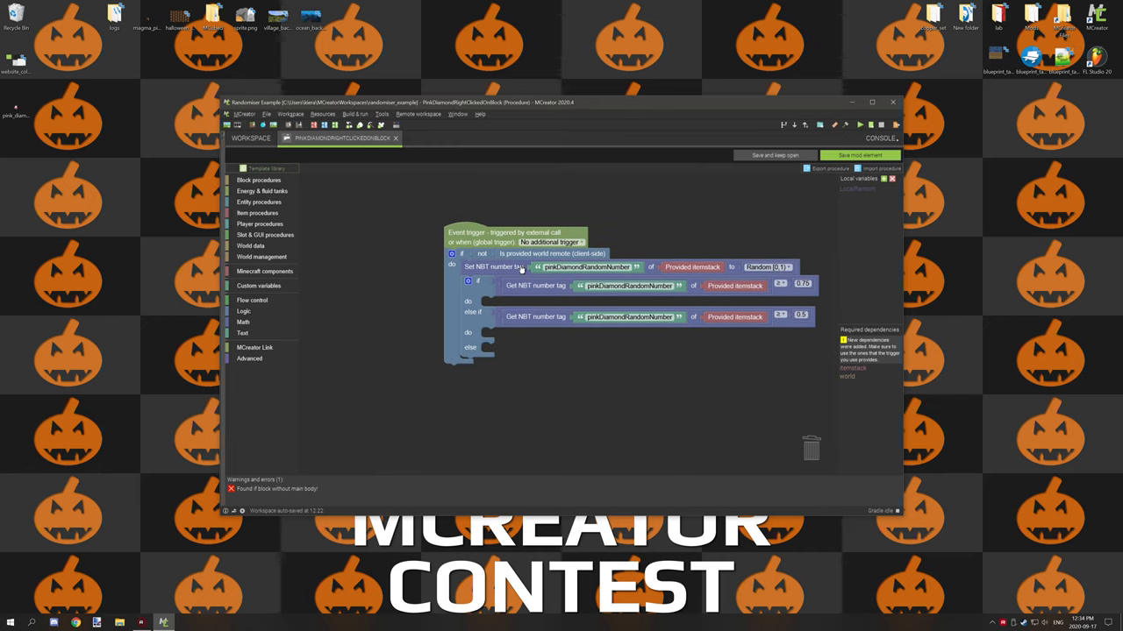
mouse_move(497, 270)
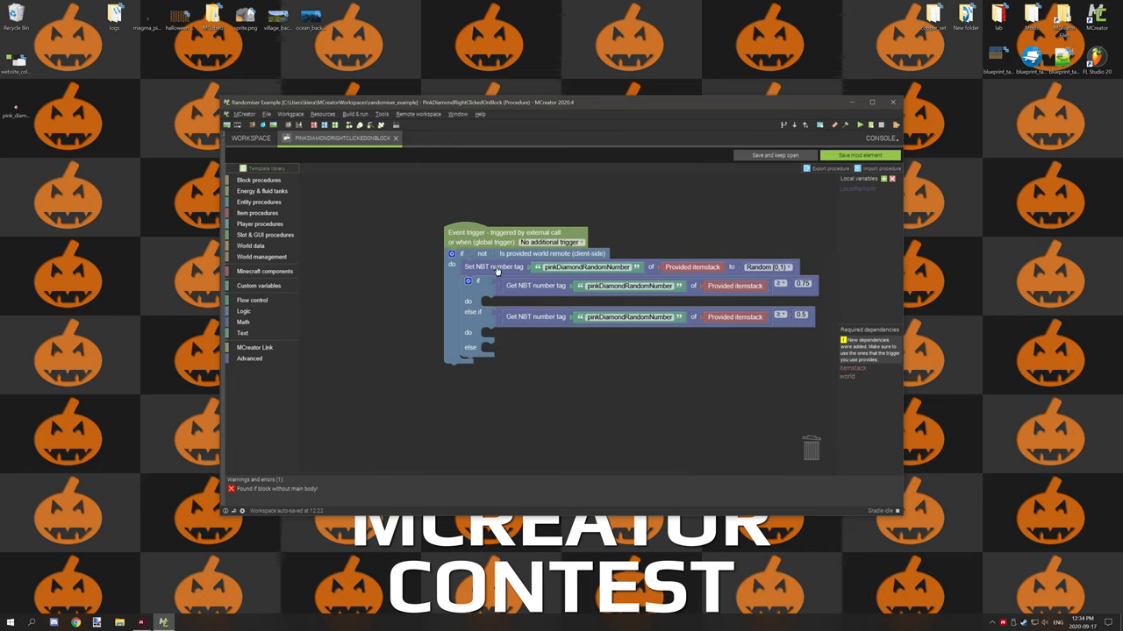